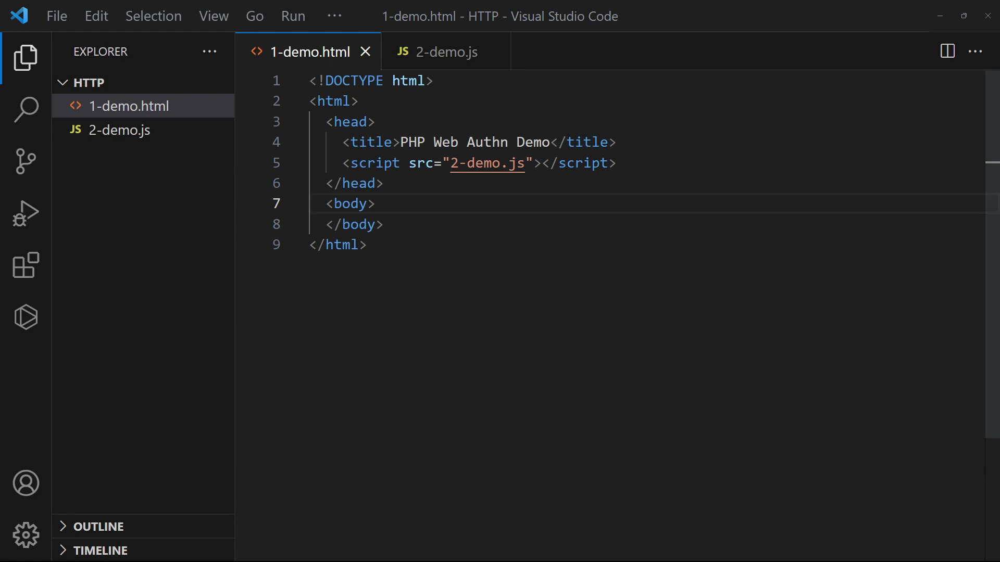
Step: Type <button>Register</button> inside the body of 1-demo.html
type("<button>Register</butt")
type("var h")
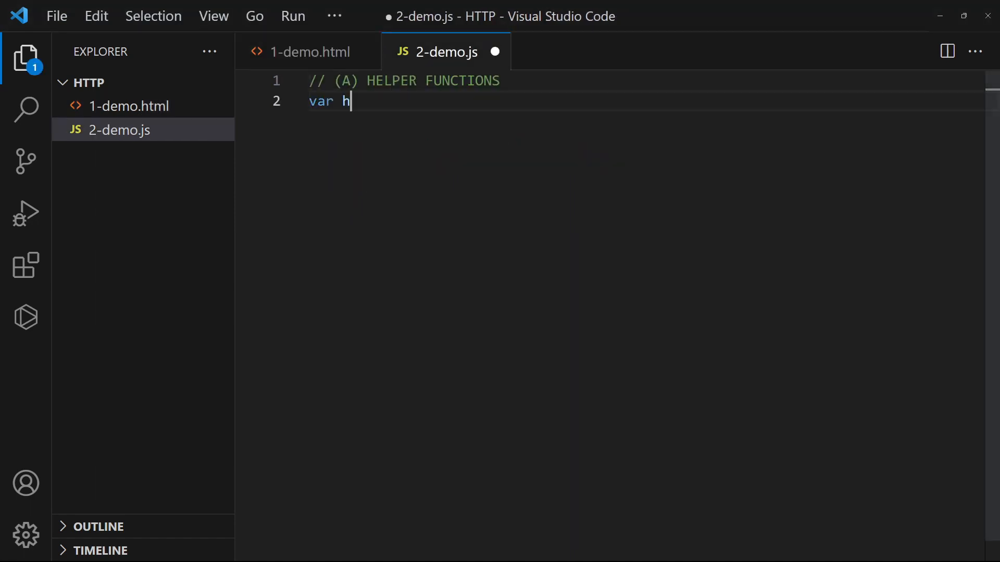
Step: Write the helper object's atb function converting an array buffer to base64 via Uint8Array and btoa
type("elper = {")
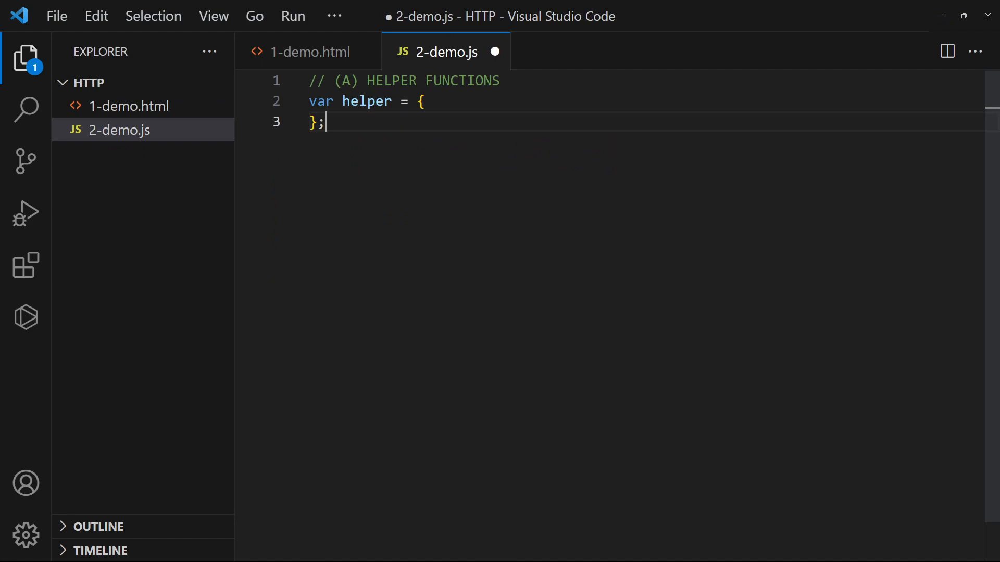
type("// (A1) ARRAY BUFFER TO BASE 64")
type("atb : b => {")
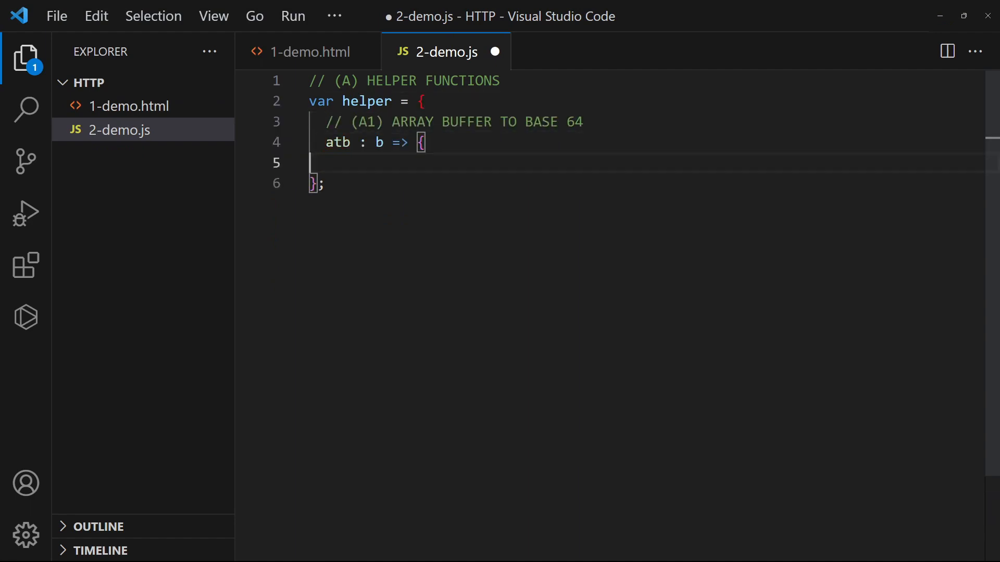
type("let u = new Uint8Array(b), s = \"\";")
type("for (let i=0; i<u.byteLeng")
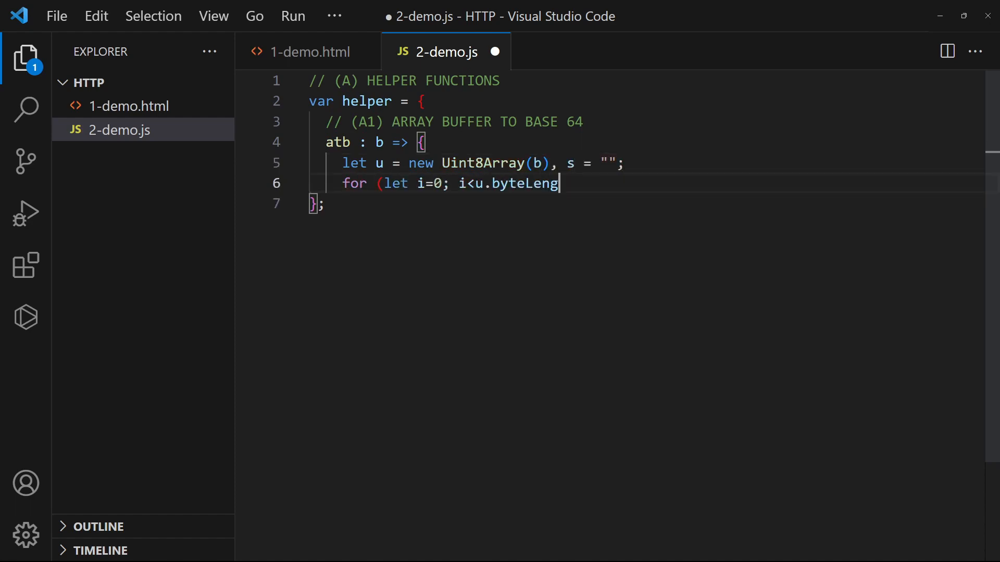
type("th; i++) { s += String.fromCharCode(u[i]);")
type("return btoa(s);")
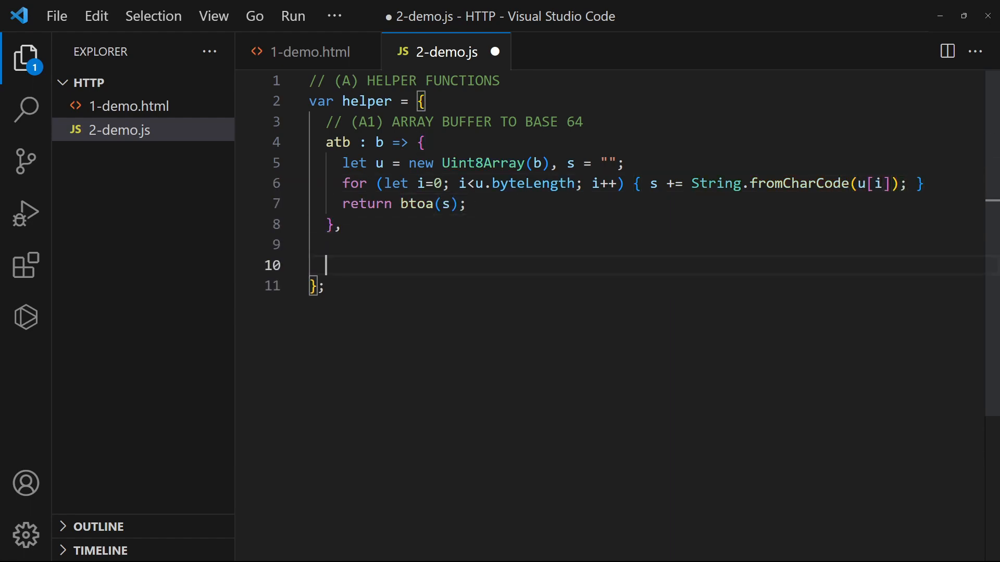
Step: Write the bta function checking the =?BINARY?B? prefix, decoding with atob and recursing via helper.bta
type("// (A2) BASE 64 TO ARRAY BUFFER")
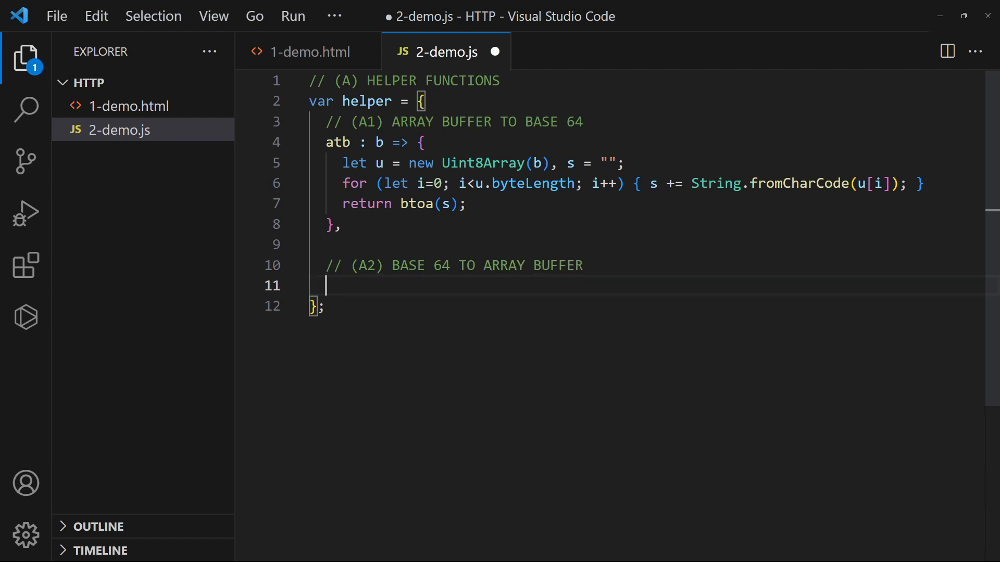
type("bta : o => {")
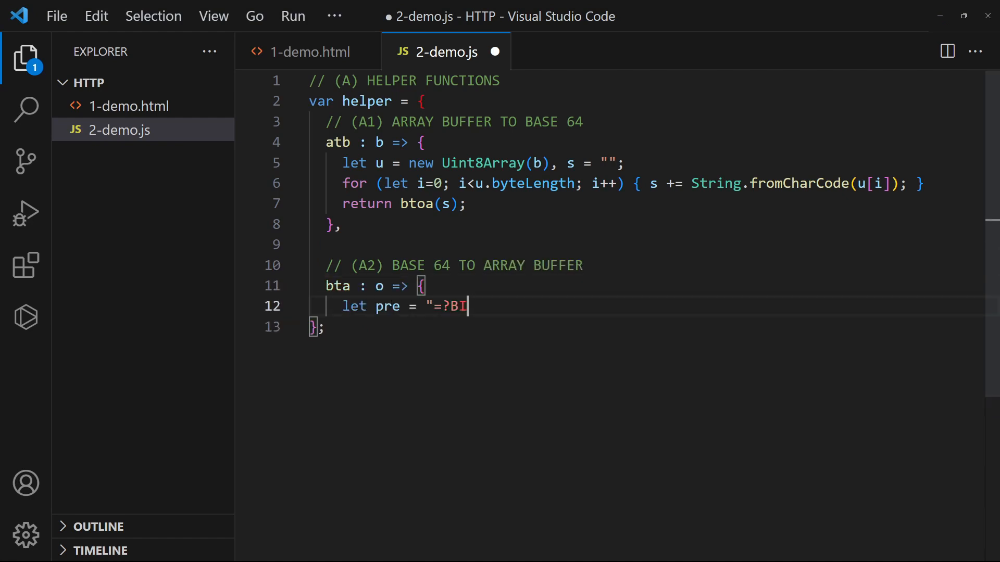
type("NARY?B\", suf = \"?=\";")
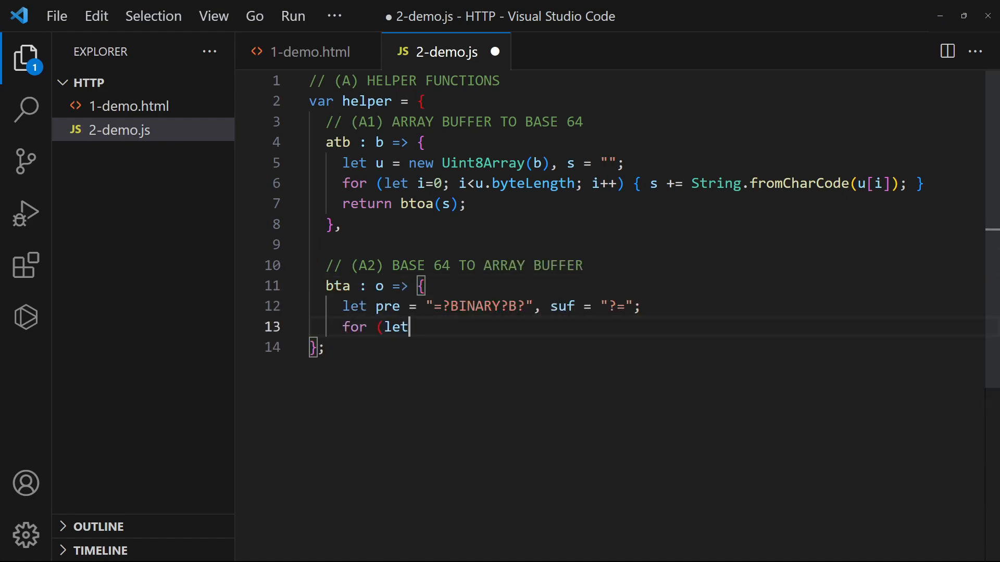
type("k in o) { if (typeof o[k] == \"string\") {")
type("if (s")
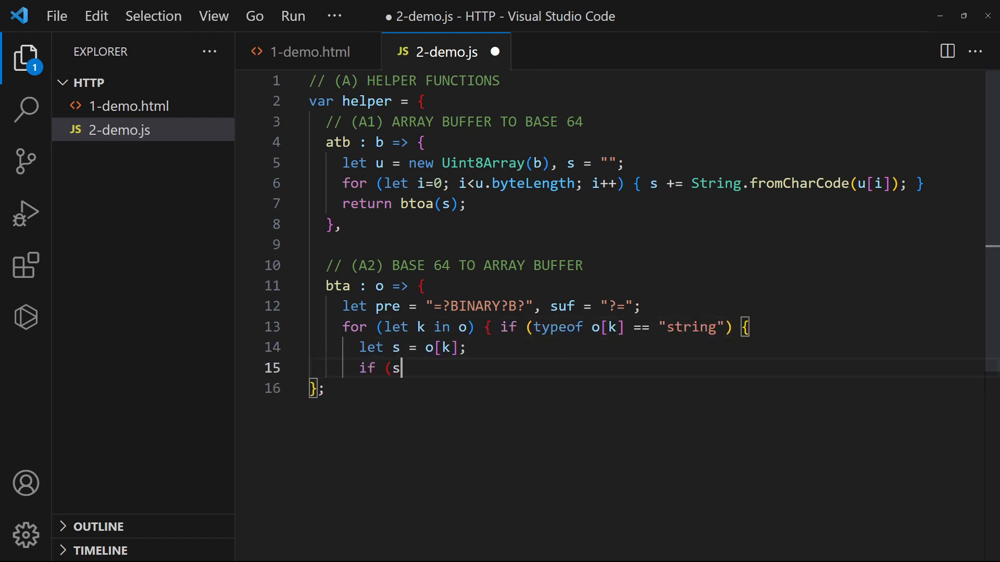
type(".substring(0, pre.length)==pre &&")
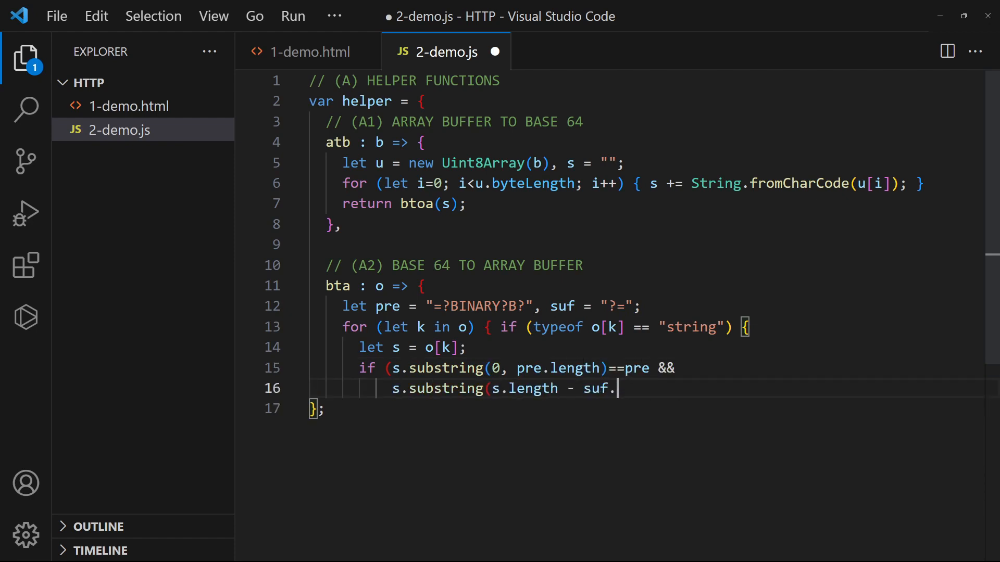
type("length)==suf) {")
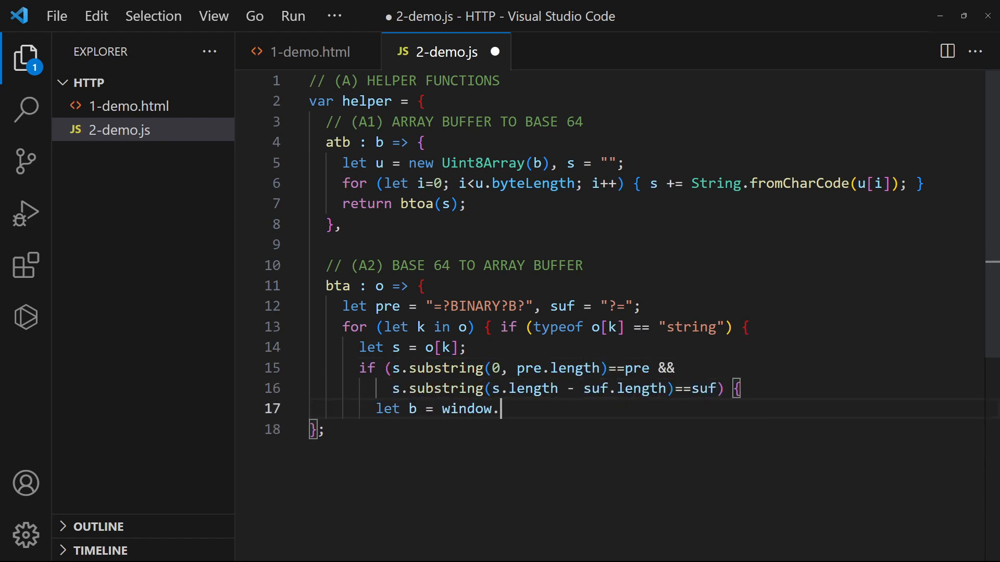
type("atob(s.substring(pre.length, s.length - suf.length)),")
type("for (let i=")
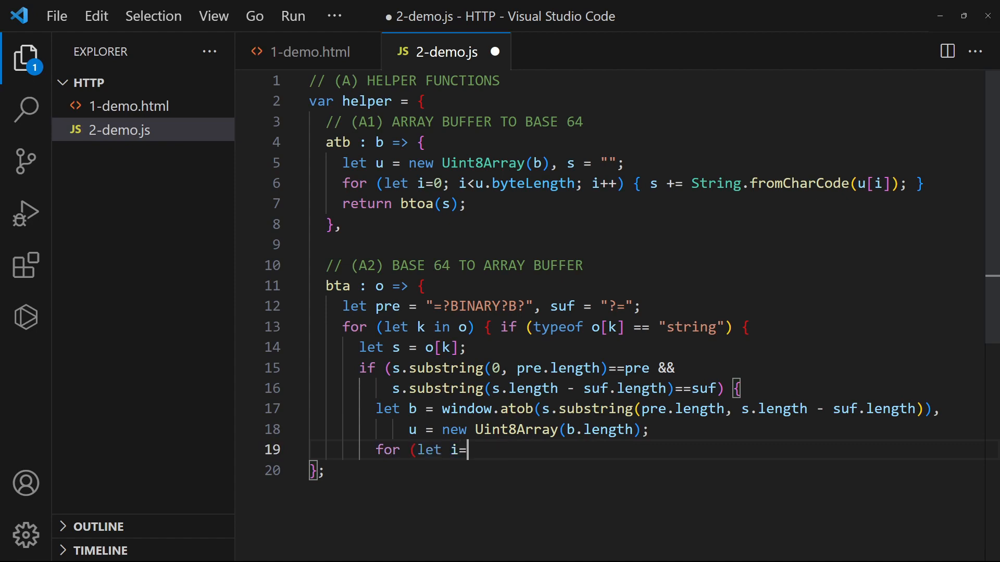
type("0; i<b.length; i++) { u[i] = b.charCodeAt(i);")
type("o[k] = u.buffer")
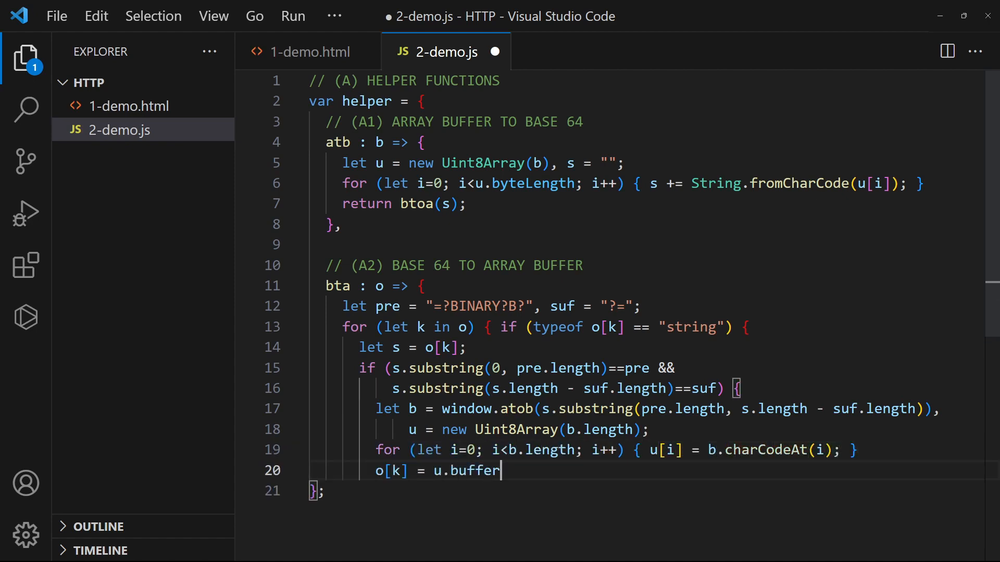
type(";")
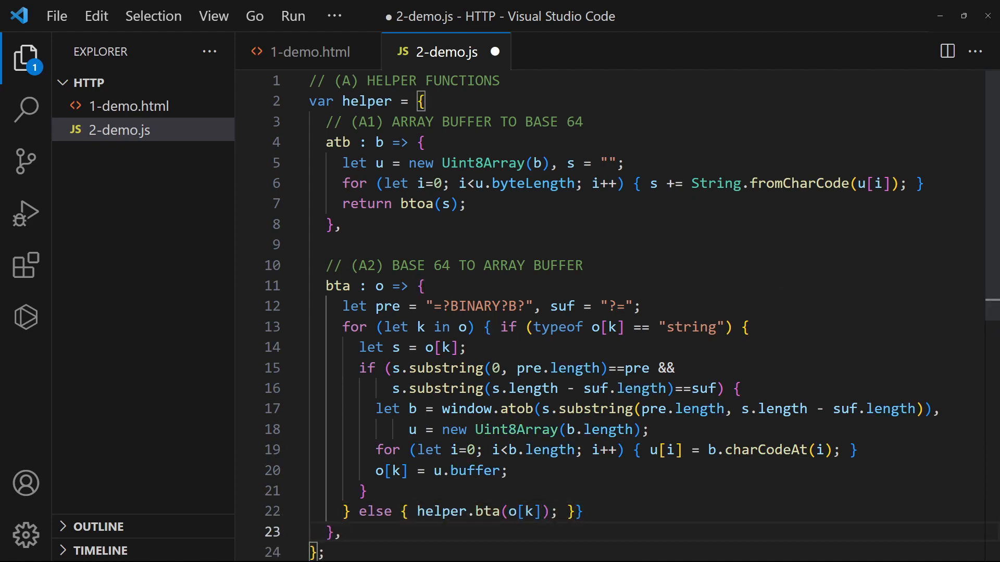
scroll("down", 3)
type("for")
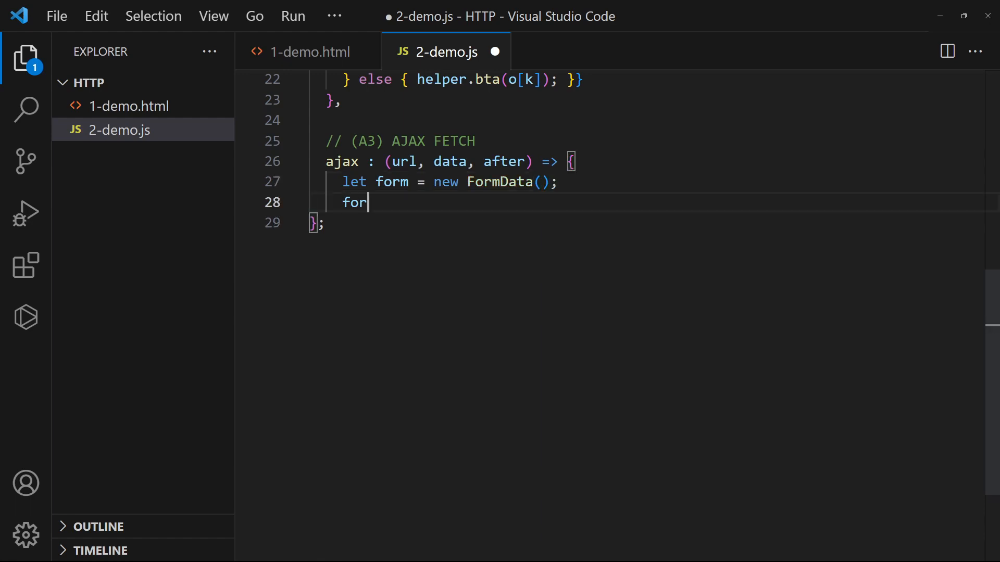
Step: Write helper.ajax posting data as FormData with fetch POST and passing the response to after
type("(let [k,v] of Object.entries(data)) { form.append(k,v);")
type("fetch")
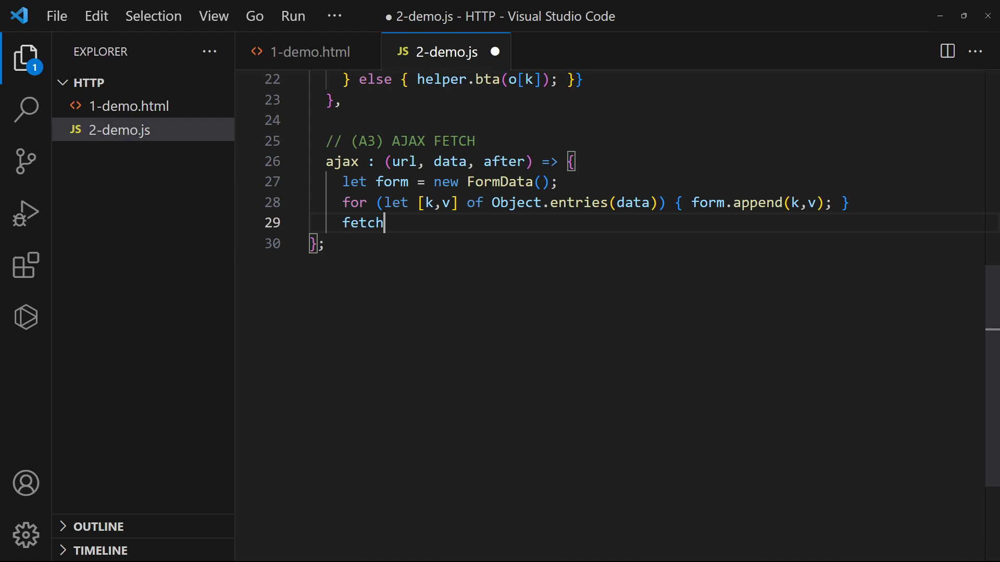
type("(url, { method: \"POST\", body: form")
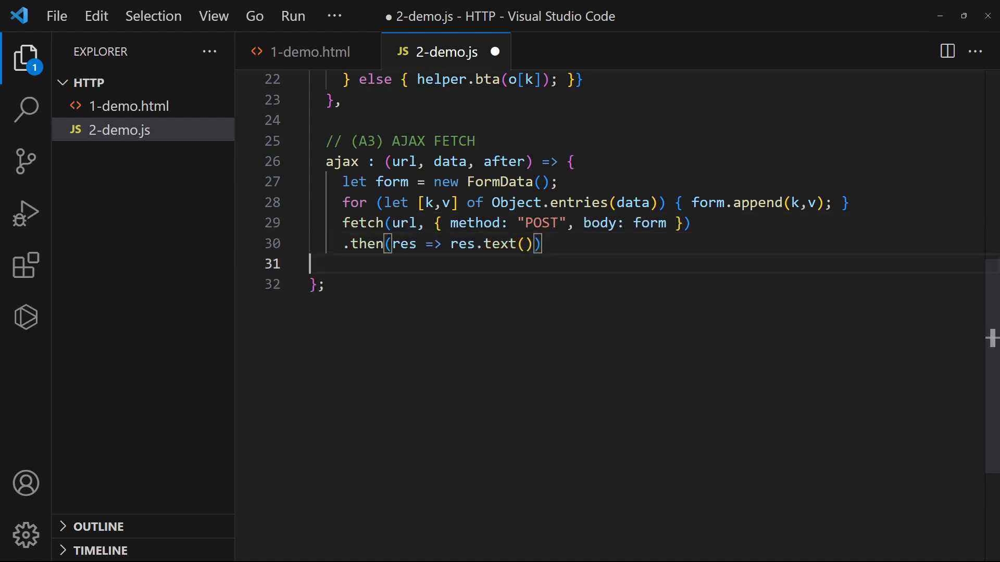
type(".then(res => after(res))")
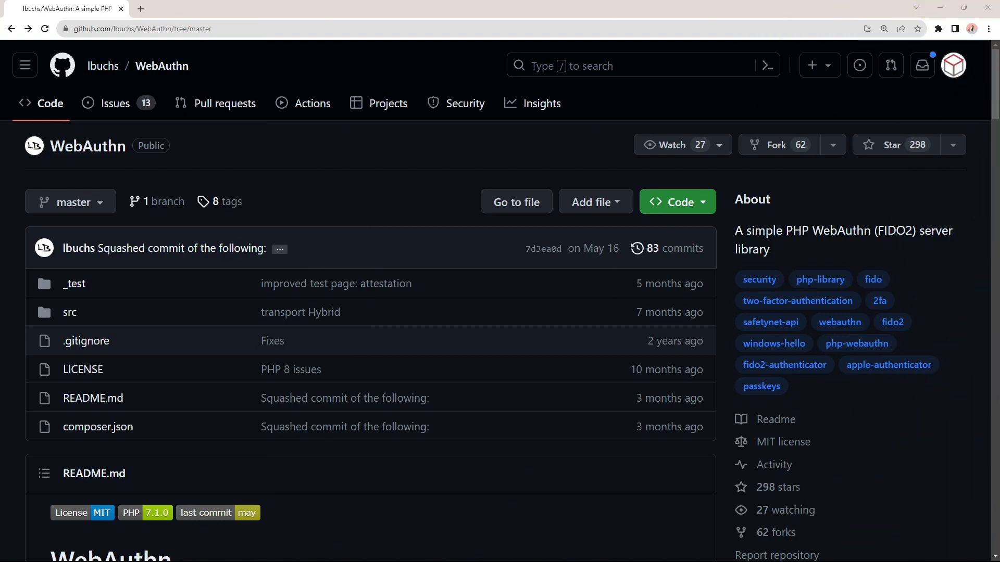
Step: Show lbuchs/WebAuthn clone options, select the GitHub CLI command, and open composer.json
left_click(677, 202)
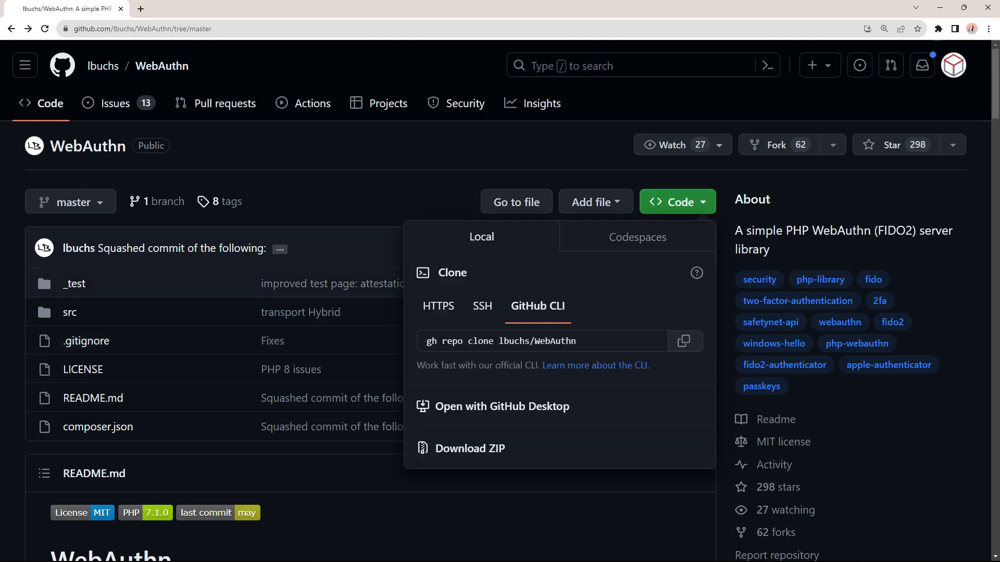
left_click(536, 341)
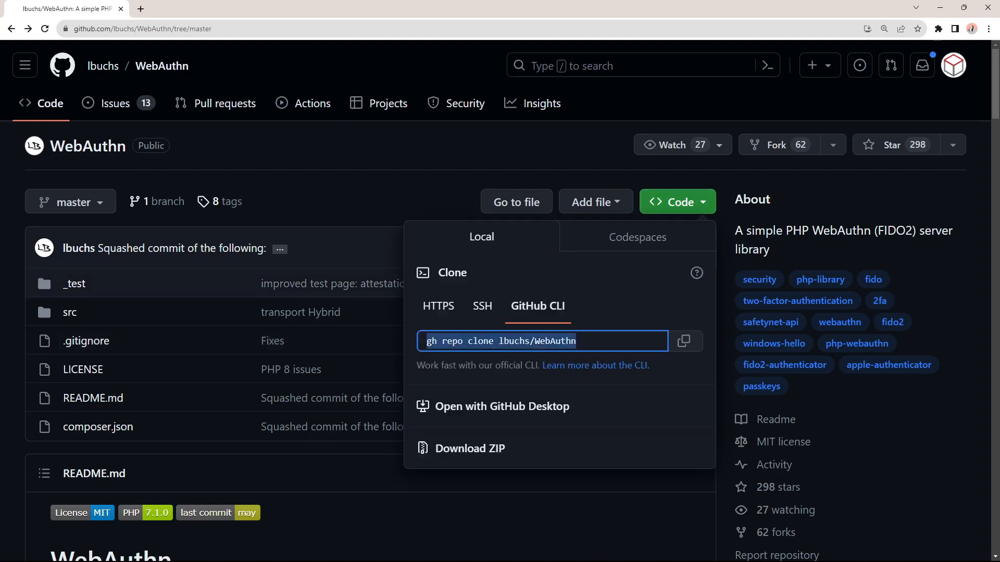
left_click(97, 427)
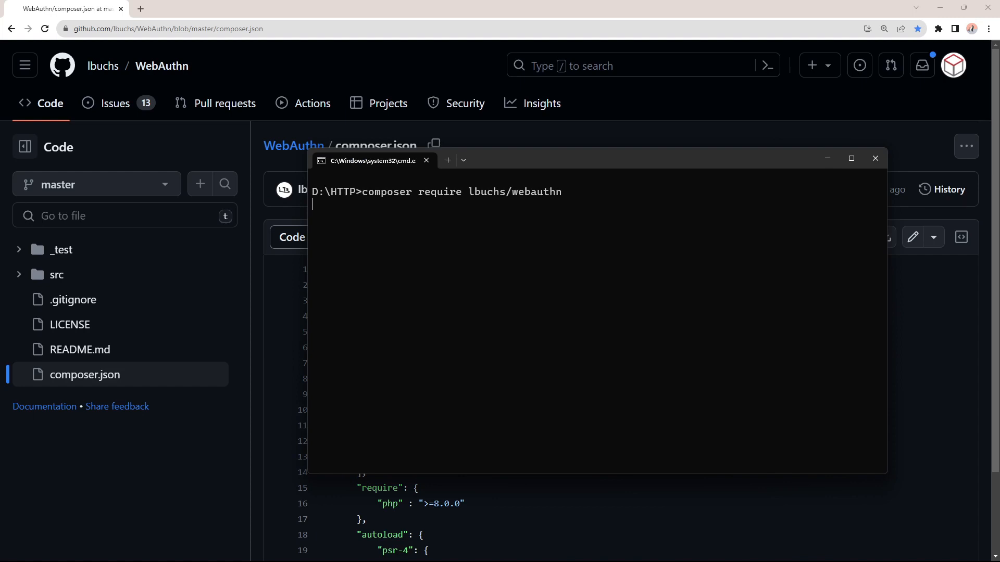
Step: Run composer require lbuchs/webauthn in D:\HTTP
key("Return")
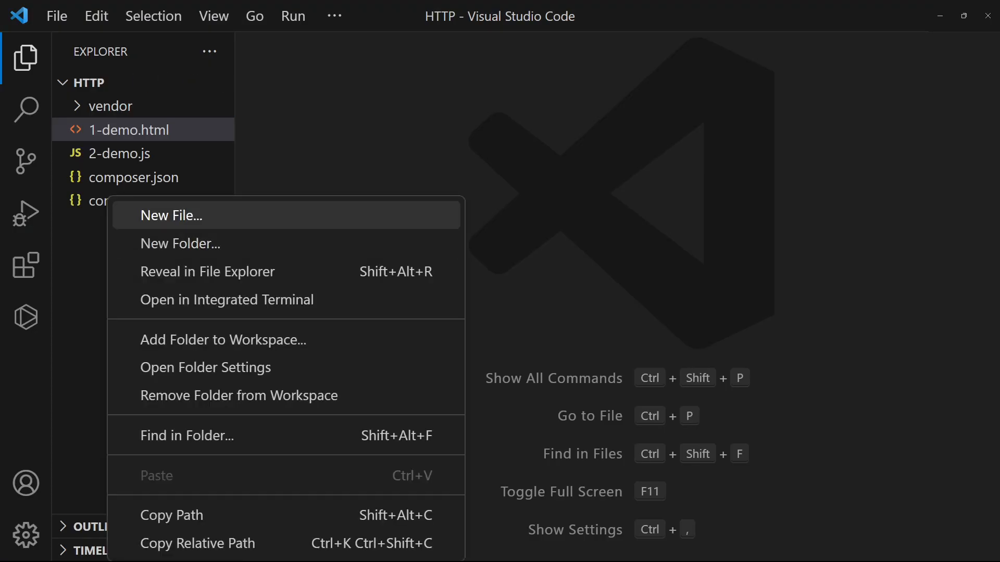
Step: Create 3-init.php with relying party settings, session start, and a new lbuchs\WebAuthn\WebAuthn object
left_click(171, 216)
type("// (A")
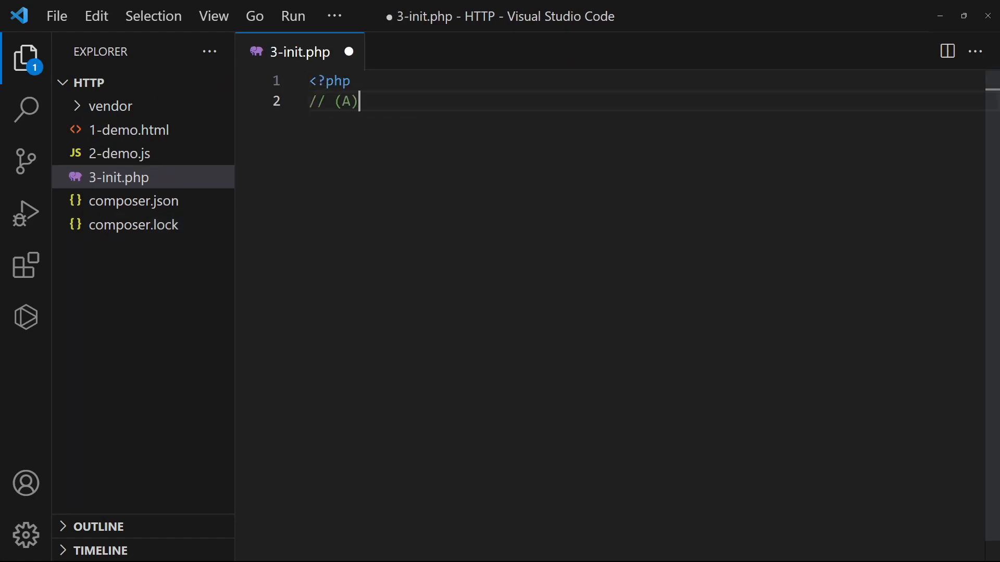
type("RELYING PARTY - CHANGE TO YOUR OWN!")
type("\"name\" => \"Code")
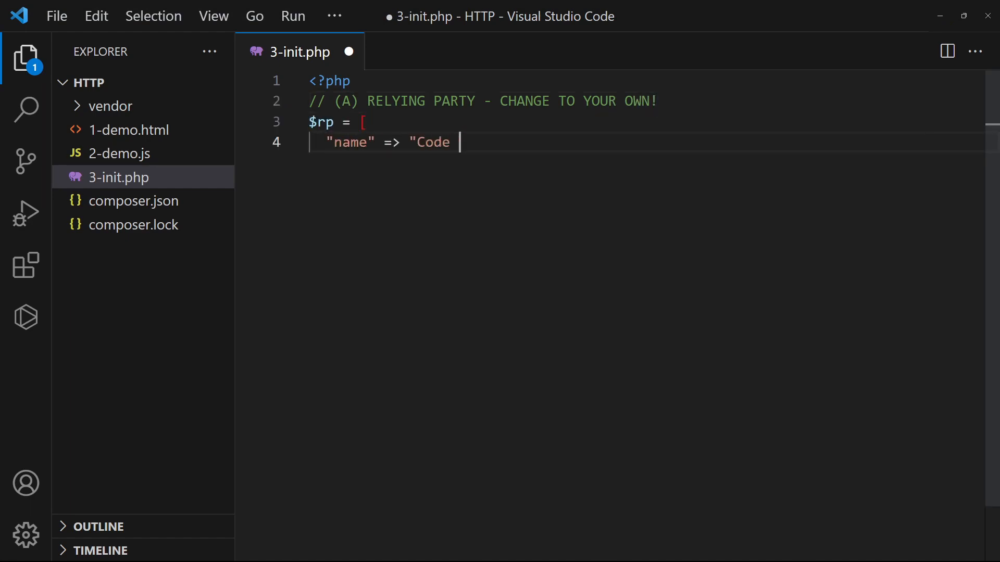
type("Boxx\",")
type("session_s")
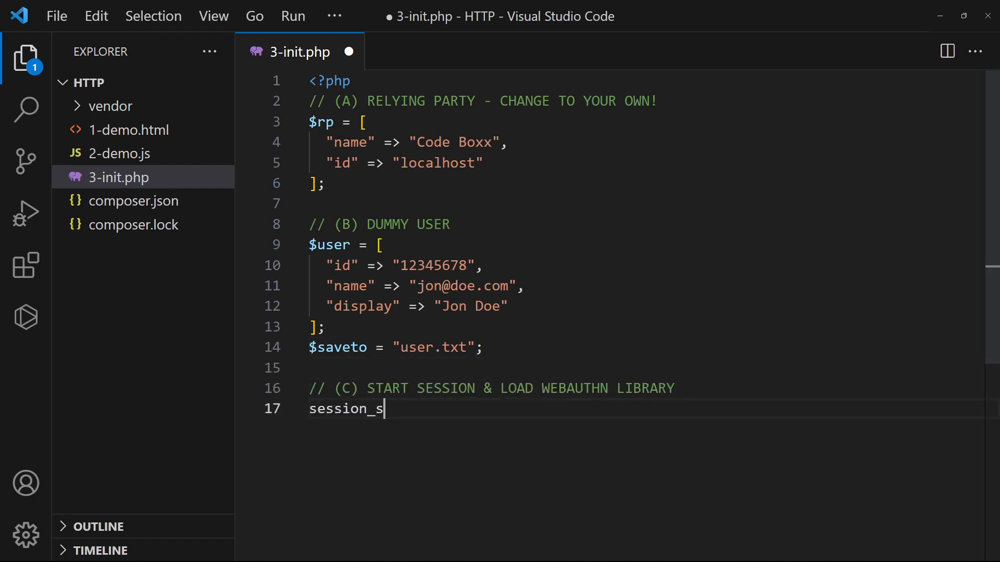
type("tart();")
type("$WebAuthn = new lbuchs\\")
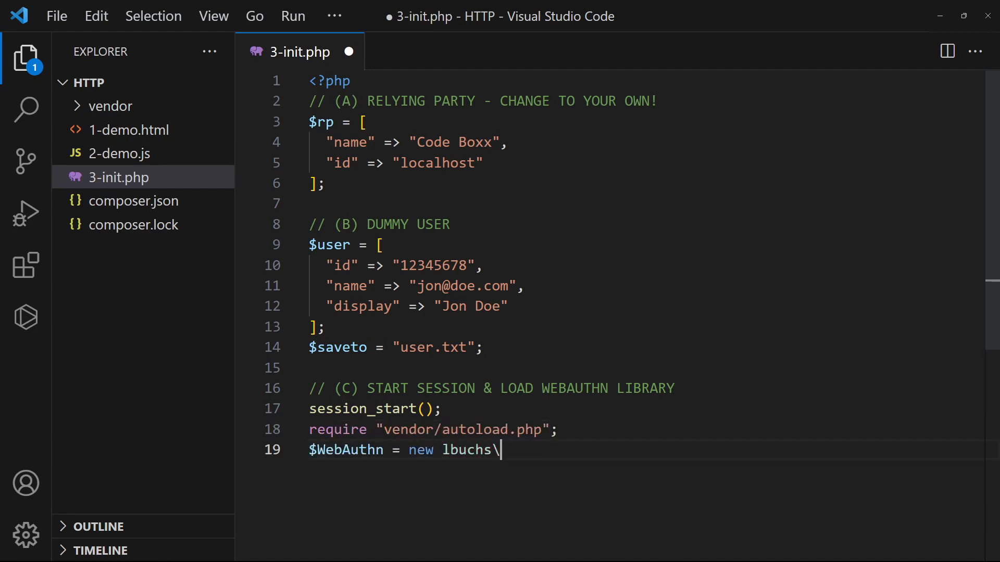
type("WebAuthn\\WebAuthn($rp[\"name\"], $")
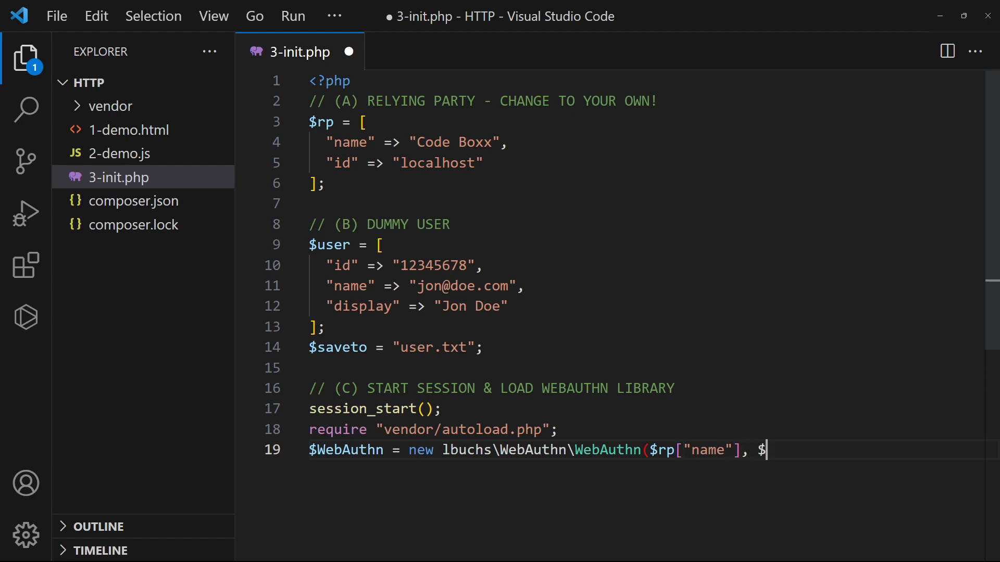
type("rp[\"id\"]);")
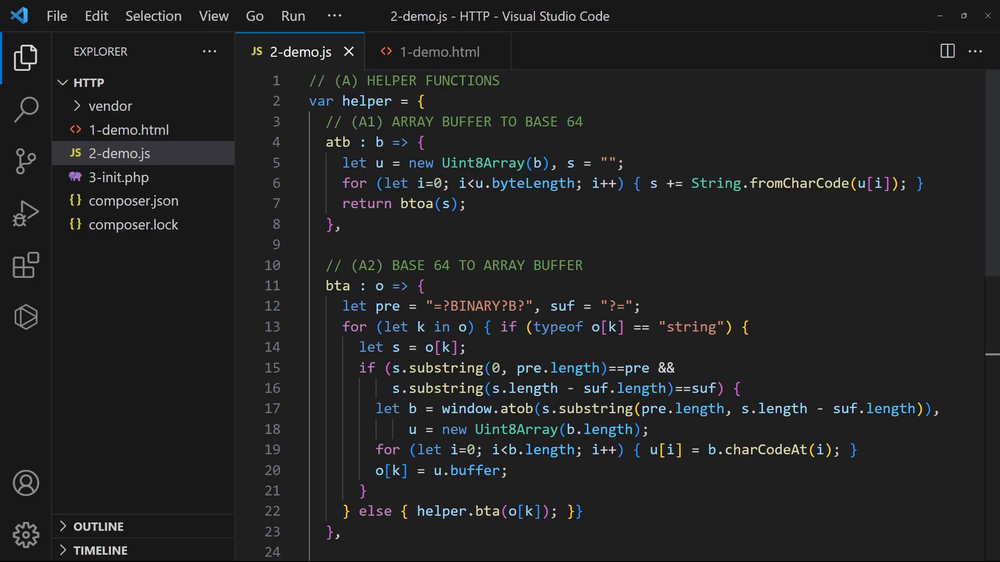
Step: Add the (B) REGISTRATION section to 2-demo.js and onclick="register.a()" to the Register button
scroll("down", 3)
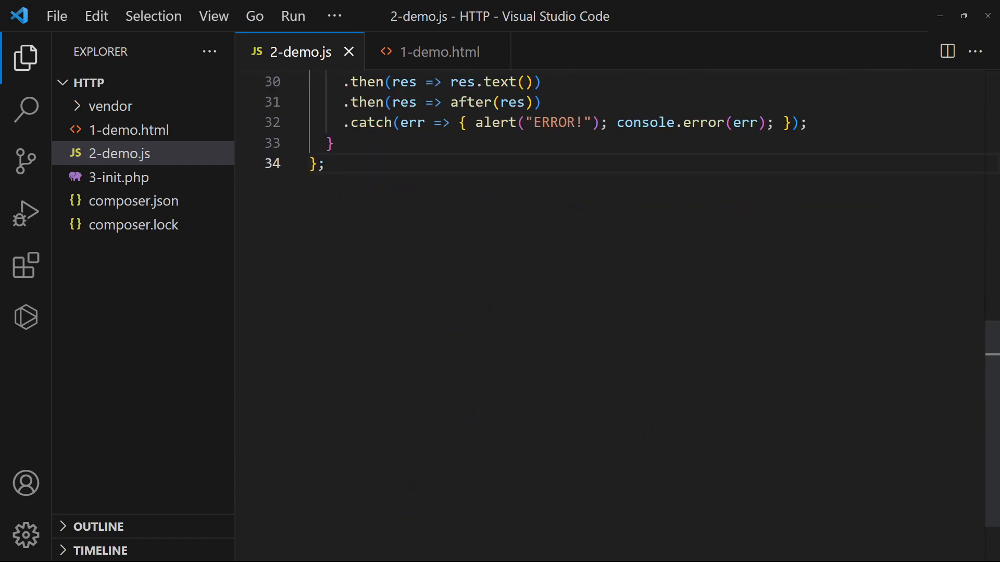
type("// (B)")
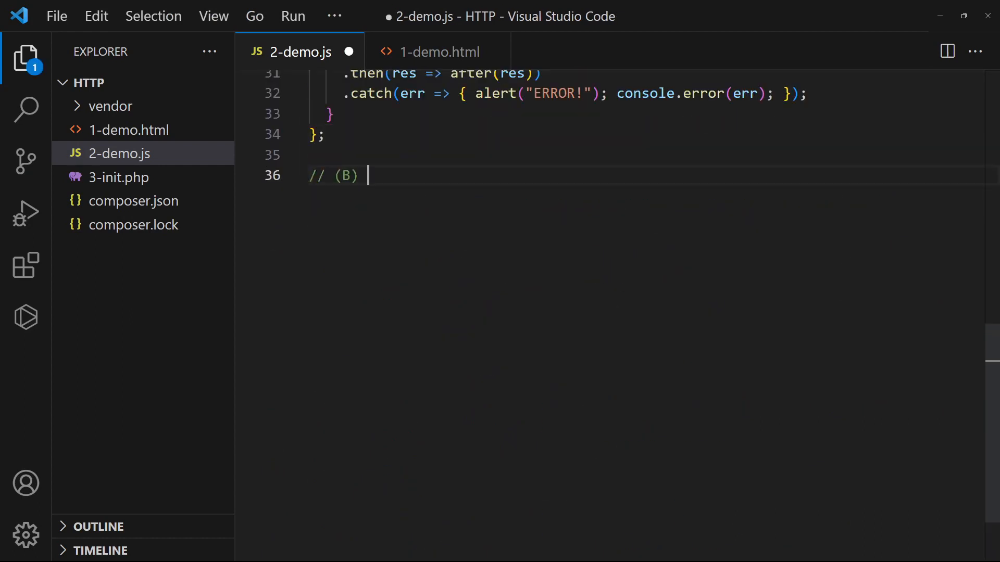
type("REGISTRATION")
type("var register = {")
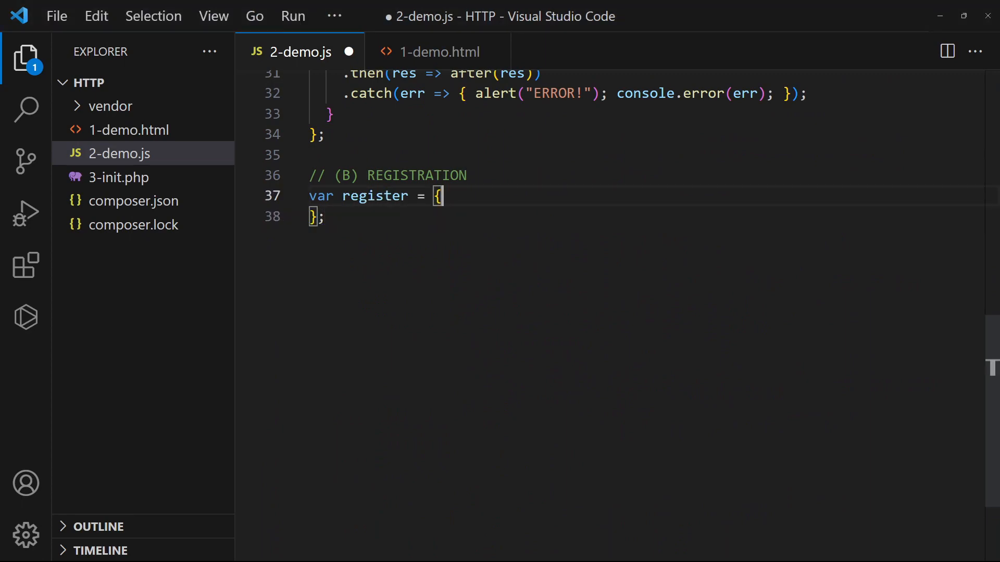
type("// (B1) CREATE CREDENTIALS")
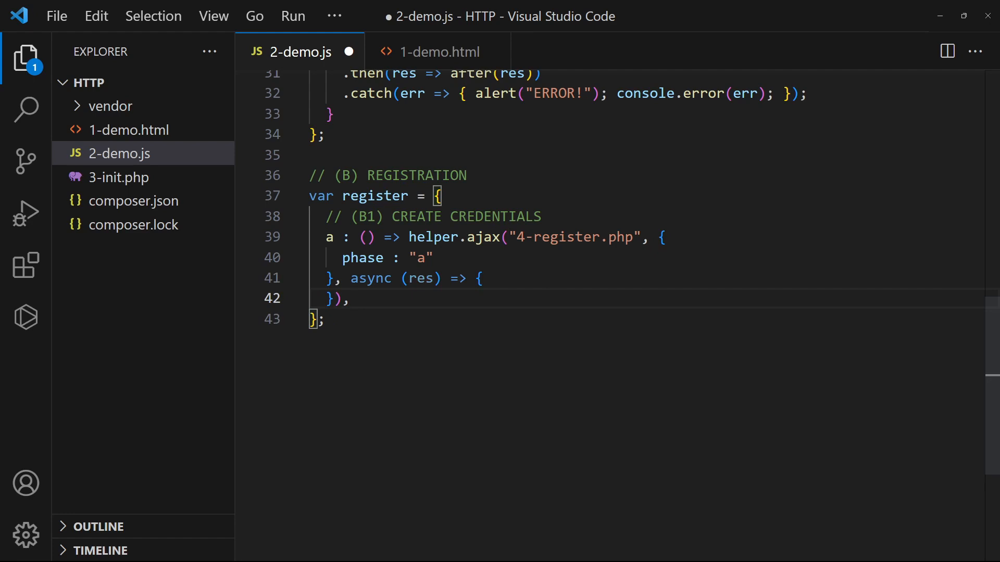
left_click(440, 52)
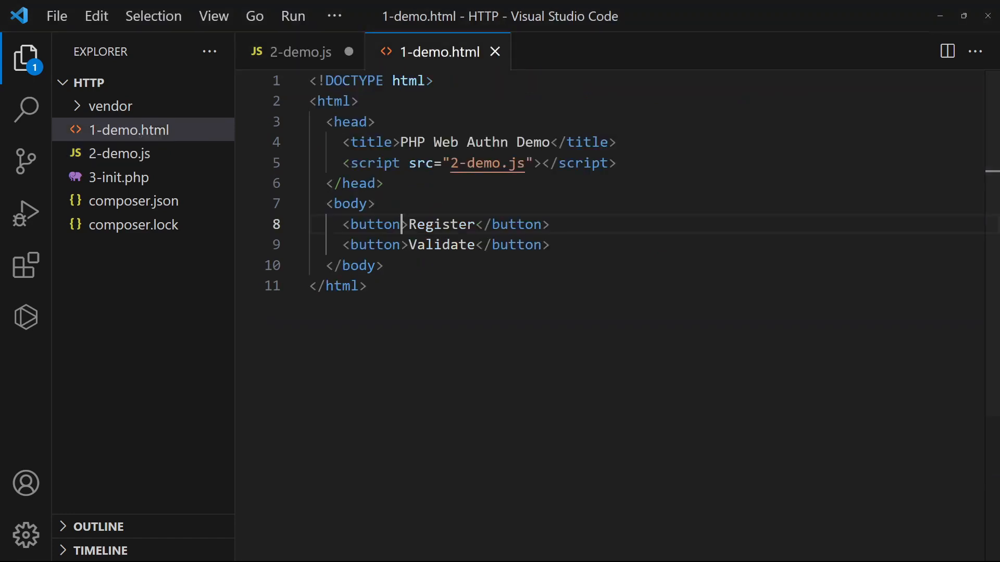
type("onclick=\"register.a")
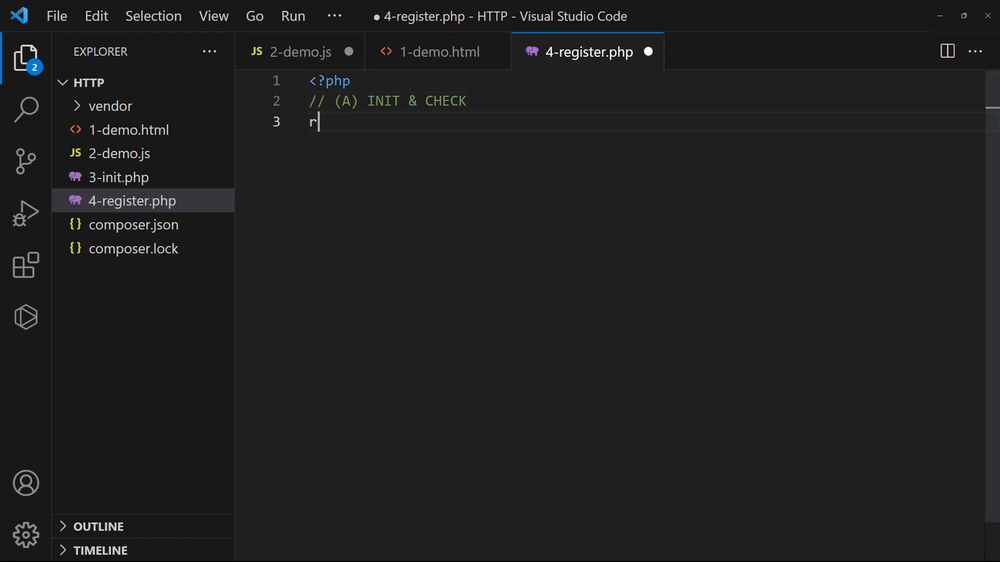
Step: Require 3-init.php and exit with "User already registered" if $saveto exists
type("equire \"3-init.php\";")
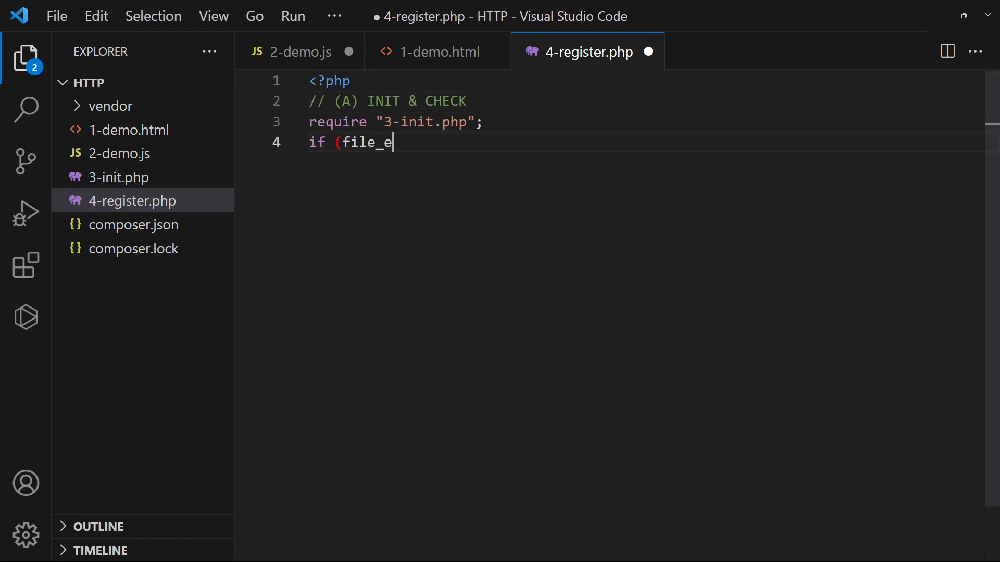
type("xists($saveto)) { exit(\"User alre")
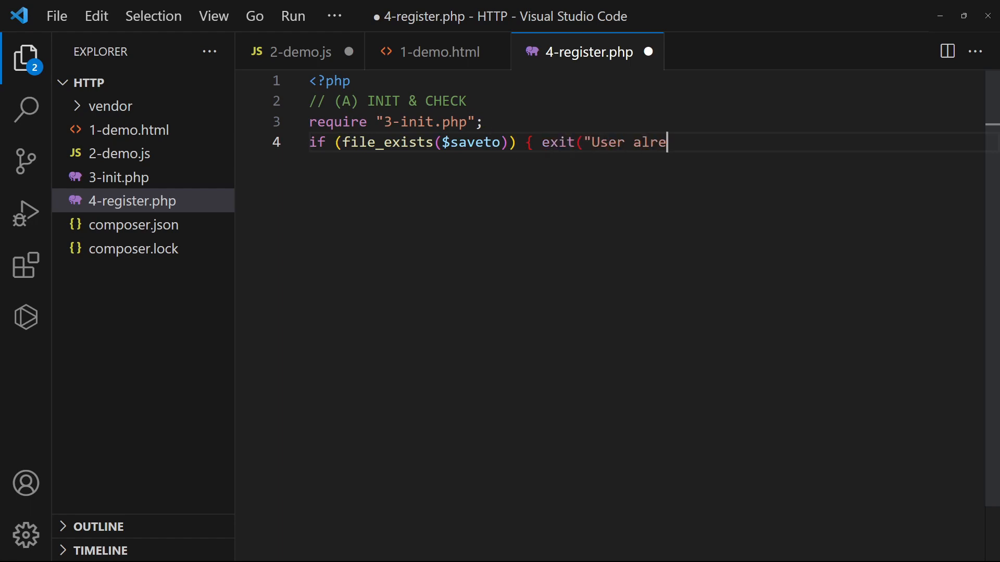
type("ady registered\"); }")
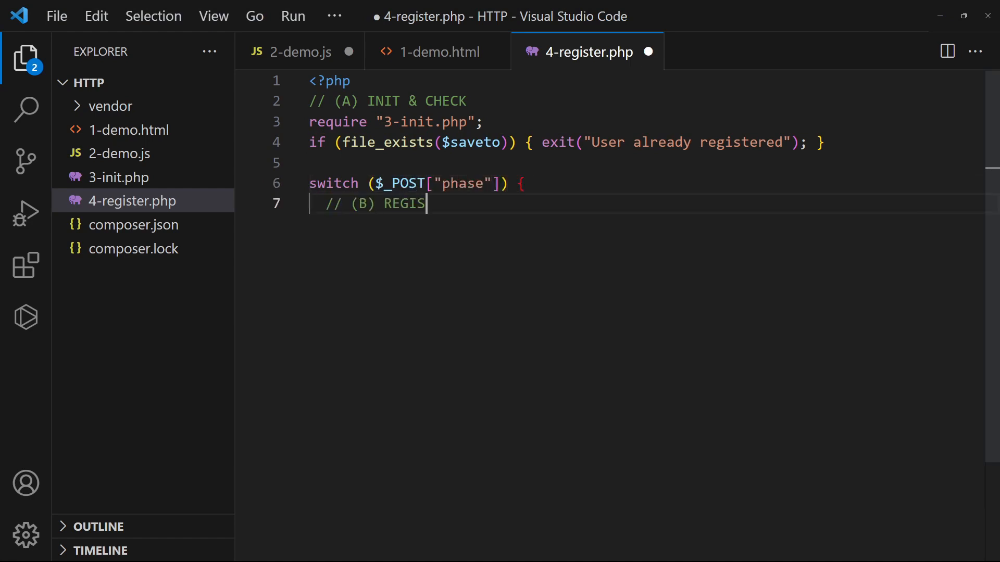
Step: Add registration part 1: get creation arguments for the user and store the challenge in $_SESSION
type("TRATION PART 1 - GET ARGUMENTS")
type("\\hex2bin($u")
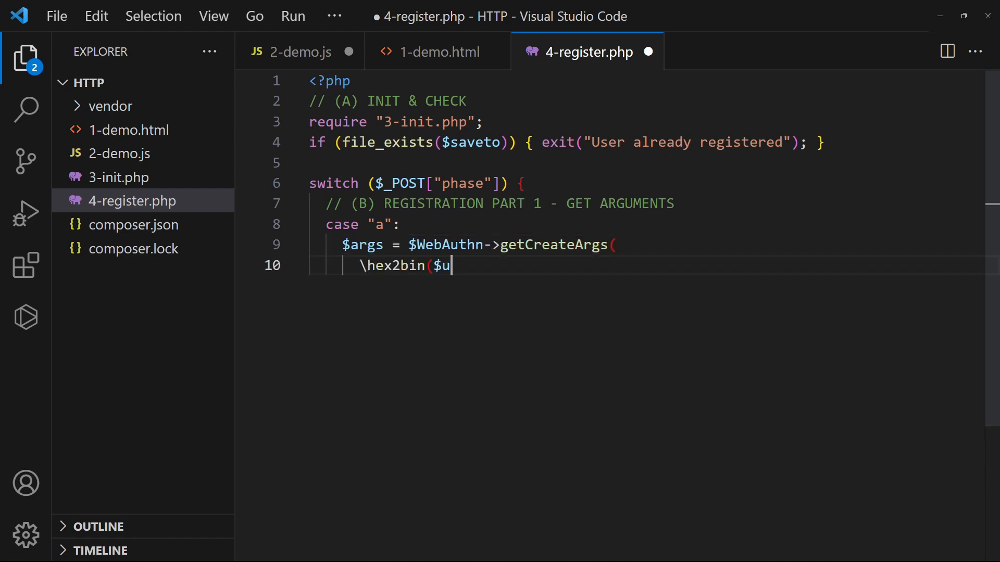
type("ser[\"id\"]), $user[\"name\"], $user[\"display\"],")
type("30, false, true")
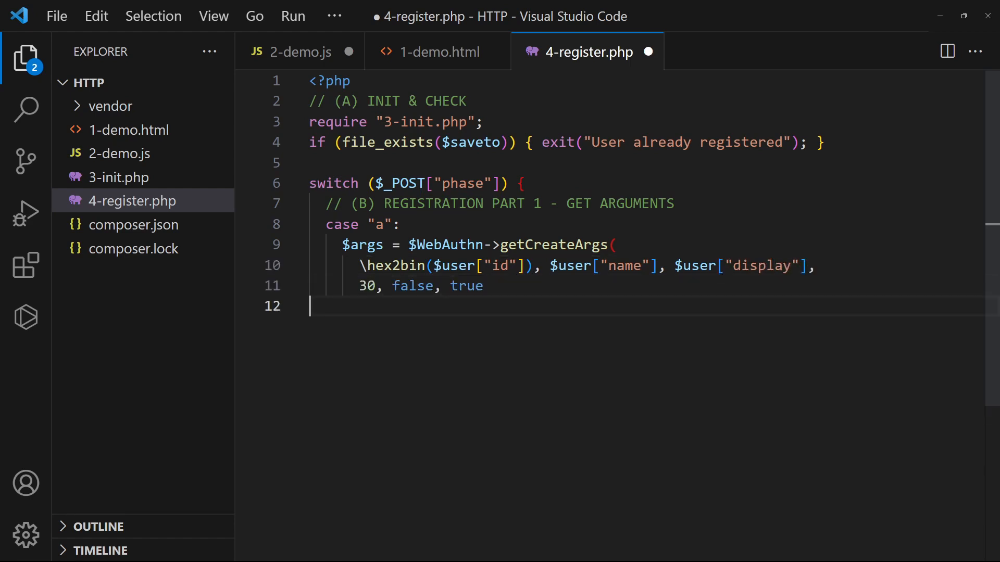
type(");")
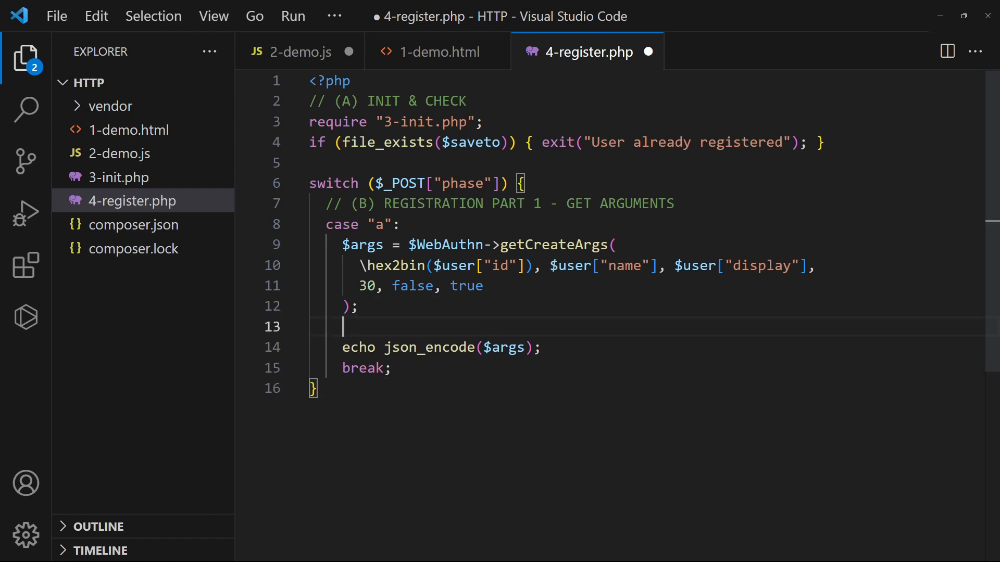
type("$_SESSION[\"challenge\"] = ($WebAuthn->getChallenge())->getBinaryStr")
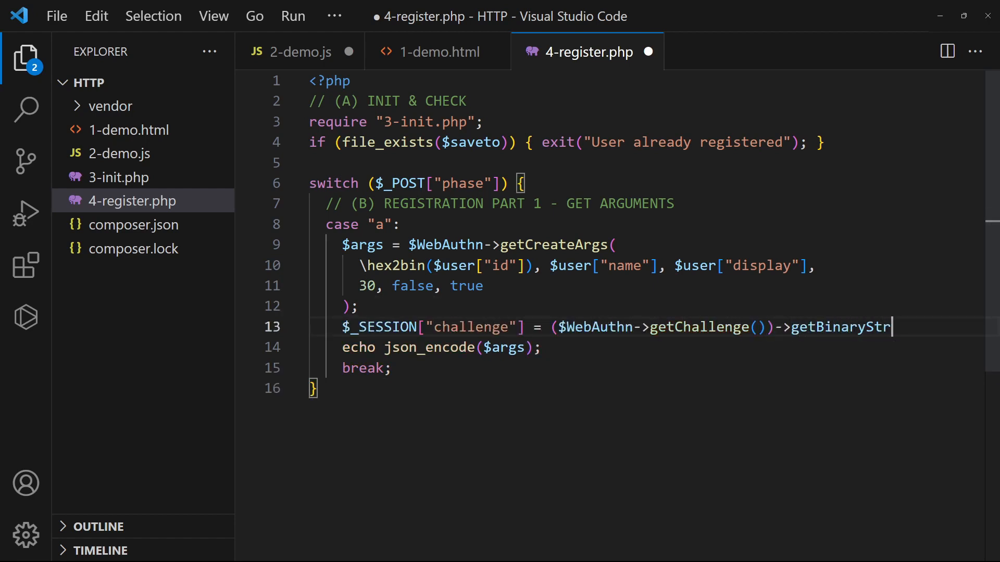
type("ing();")
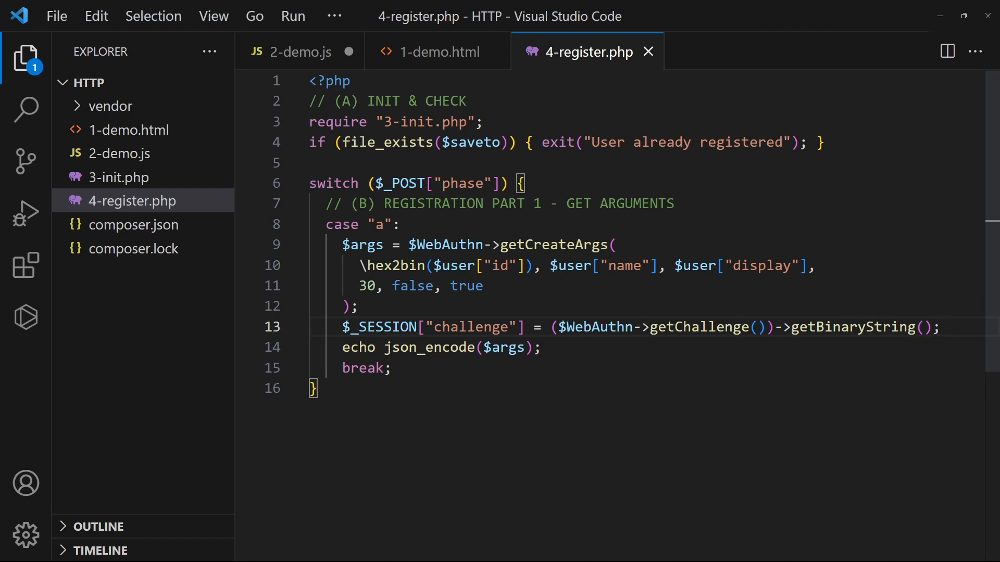
Step: In register.a, pass navigator.credentials.create(res) to register.b, alerting and logging errors in catch
left_click(298, 51)
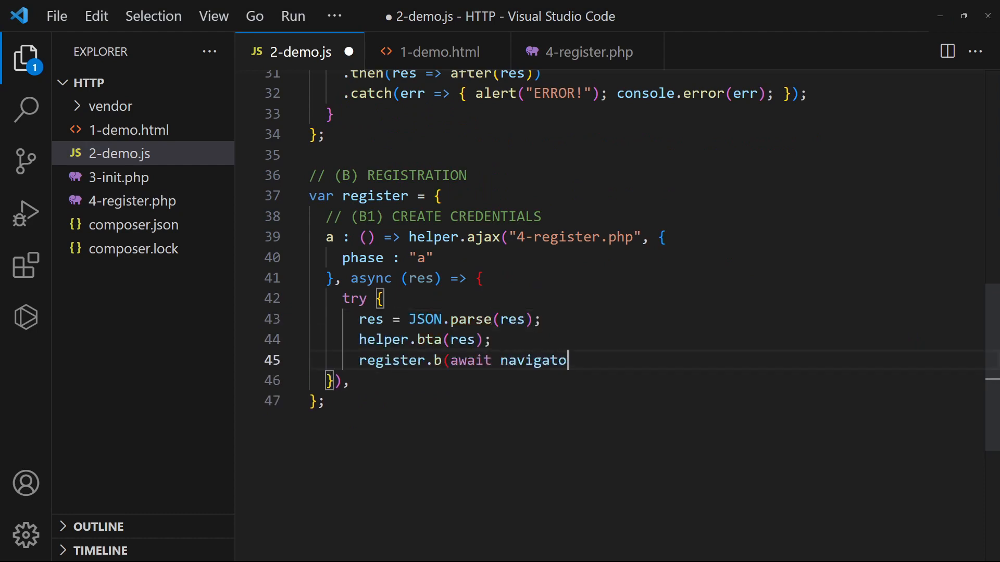
type("r.credentials.create(res));")
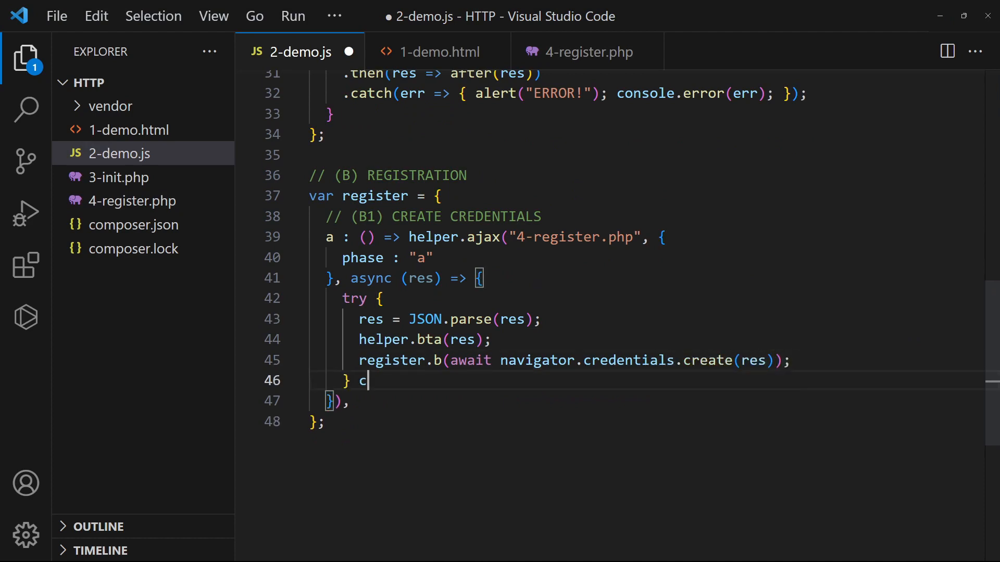
type("atch (e) { alert(res); console.e")
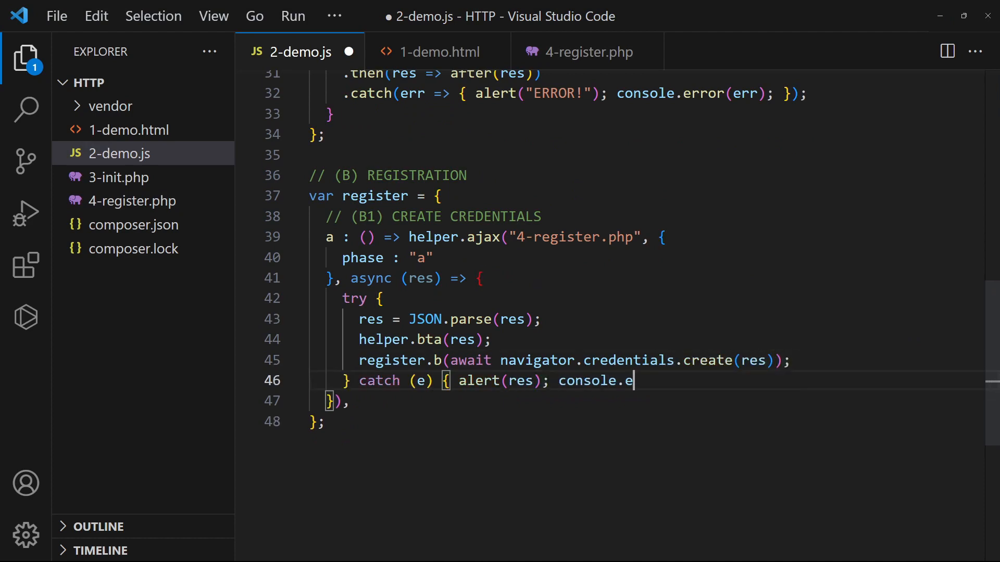
type("rror(e); }")
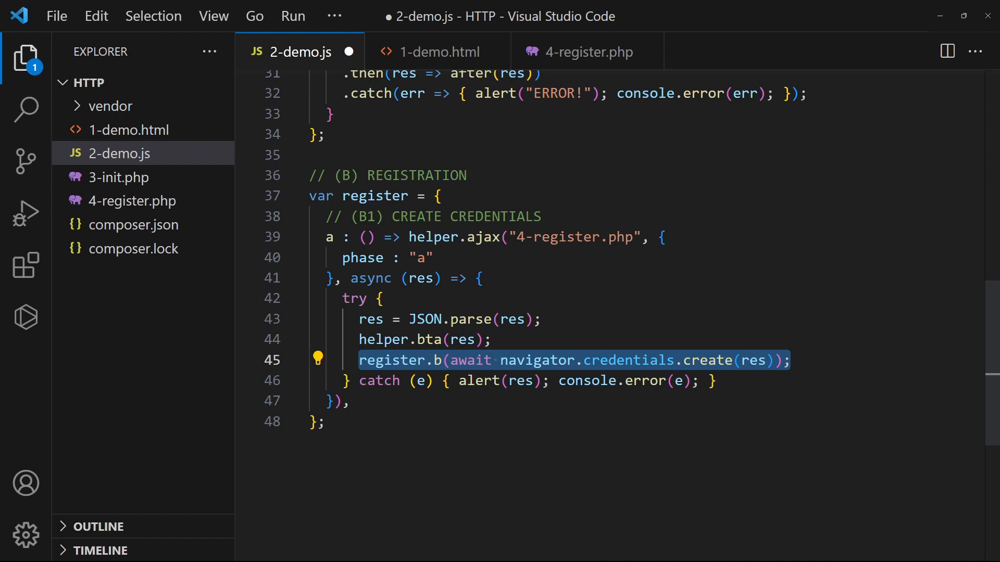
scroll("down", 3)
type("b : c")
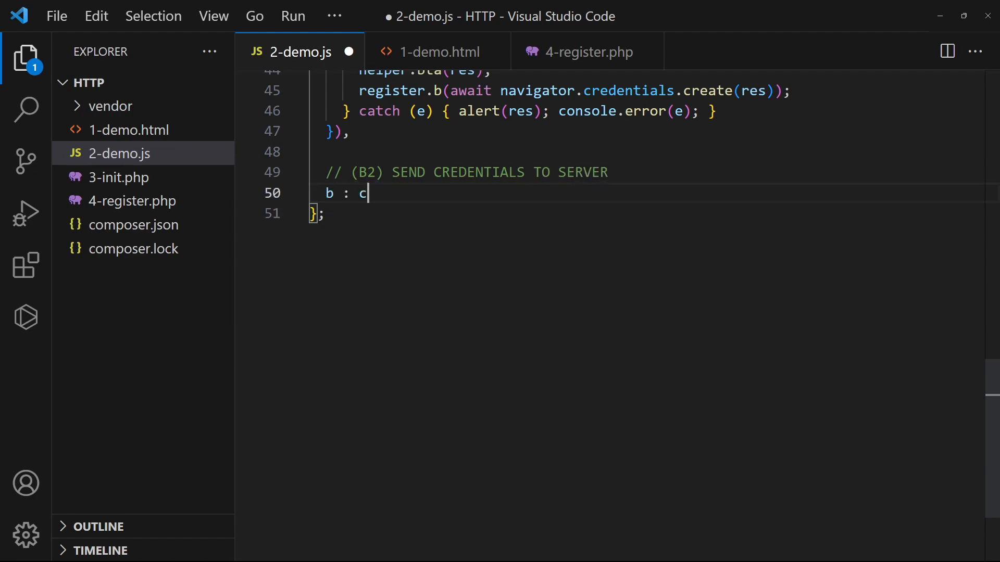
Step: Add register.b posting phase b with transports, clientDataJSON and attestationObject to 4-register.php
type("red => helper.ajax(\"4-register.php\", {")
type("transpor")
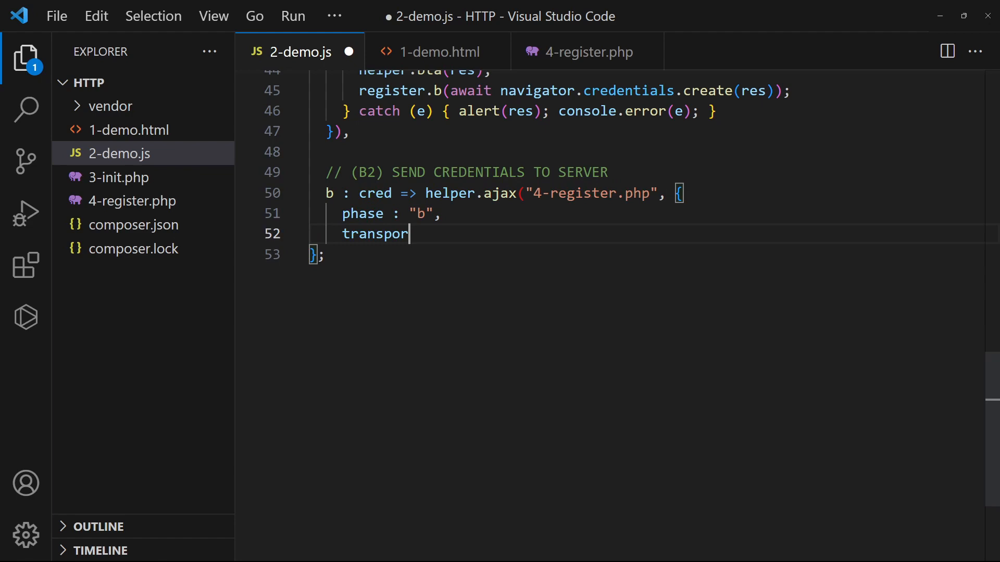
type("t : cred.response.getTransports")
type("? helper.at")
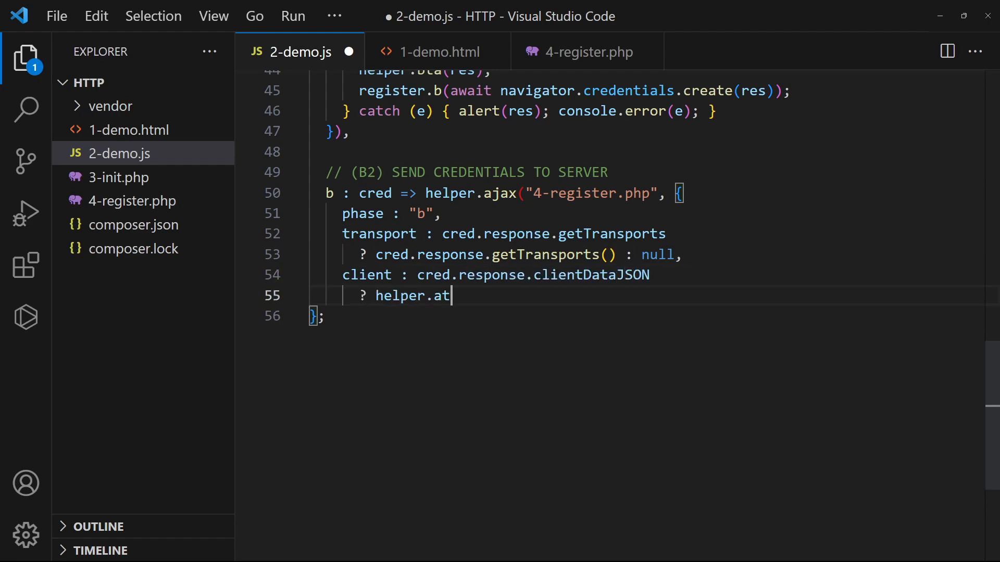
type("b(cred.response.clientDataJSON) : null,")
type("? helper.atb(c")
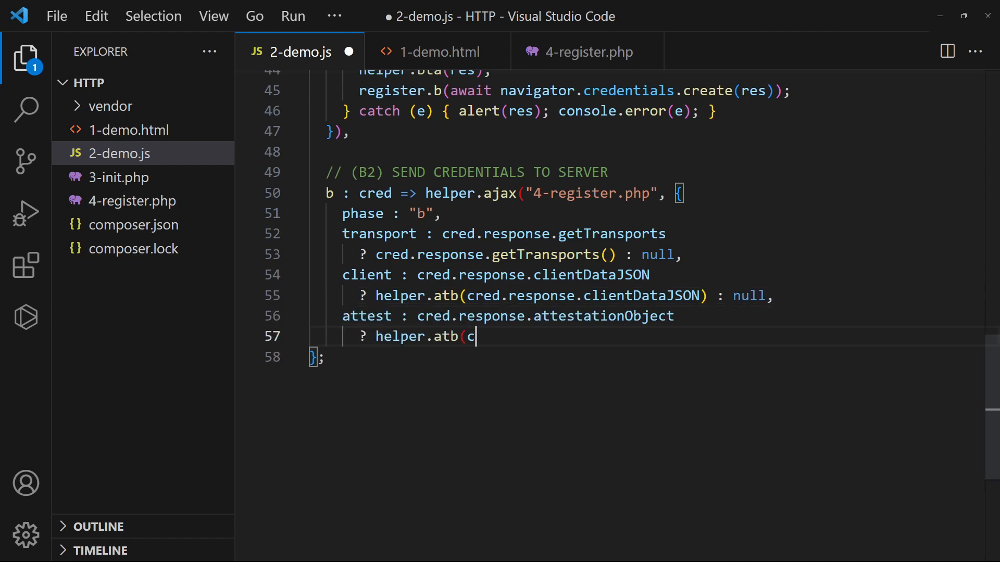
type("red.response.attestationObject) : null")
type("}, res => alert(res))")
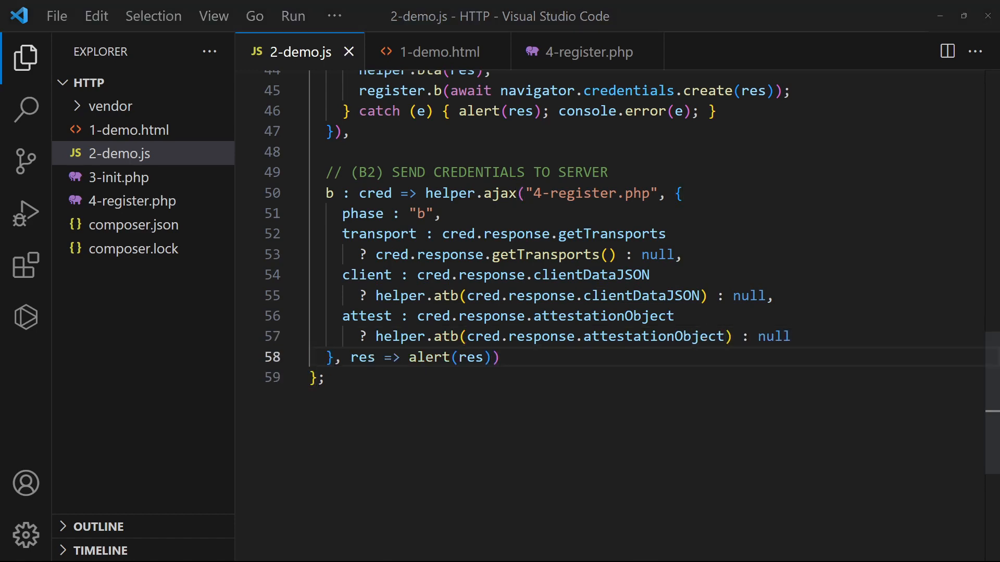
left_click(585, 52)
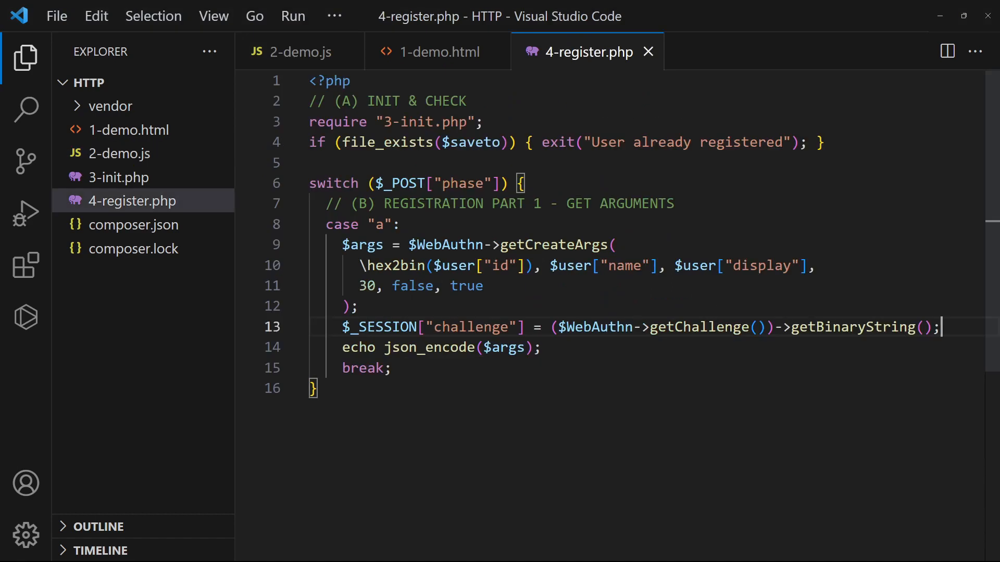
Step: Add case "b" with processCreate in try/catch, saving serialized data to file, echoing OK
key("enter")
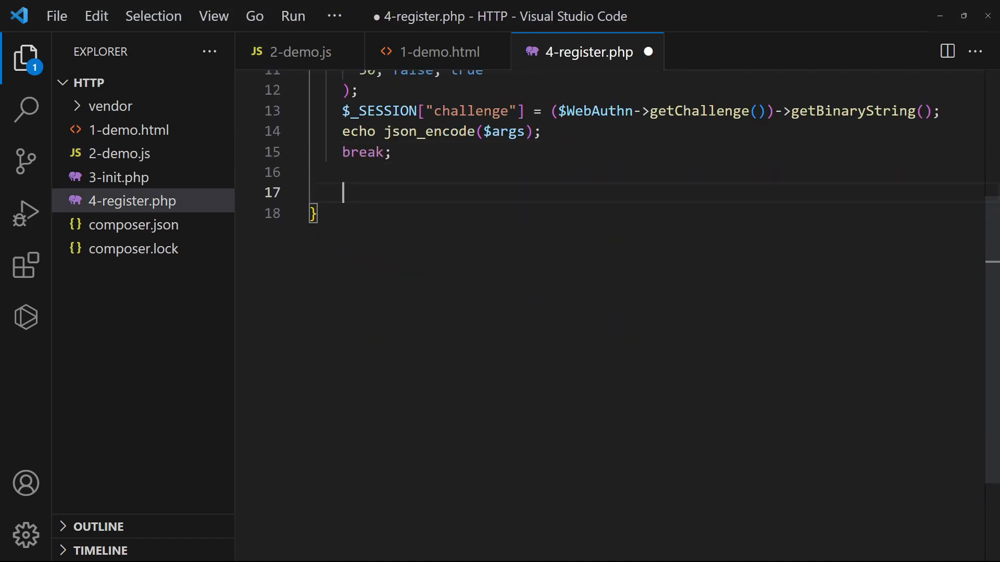
type("// (C) REGISTRATION PART 2 - SAVE USER CREDENTIAL")
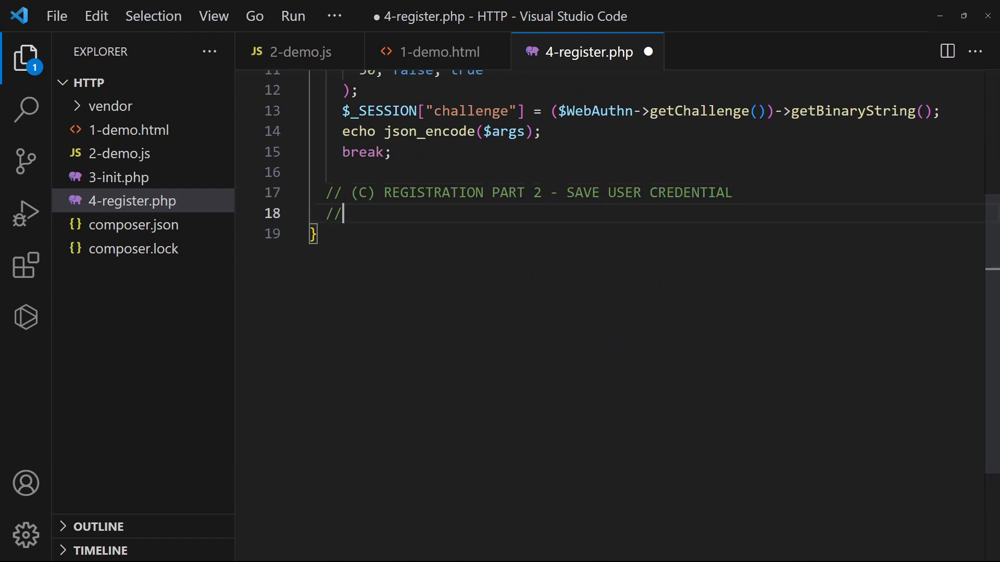
type("should be saved in database, but we save into a file instead")
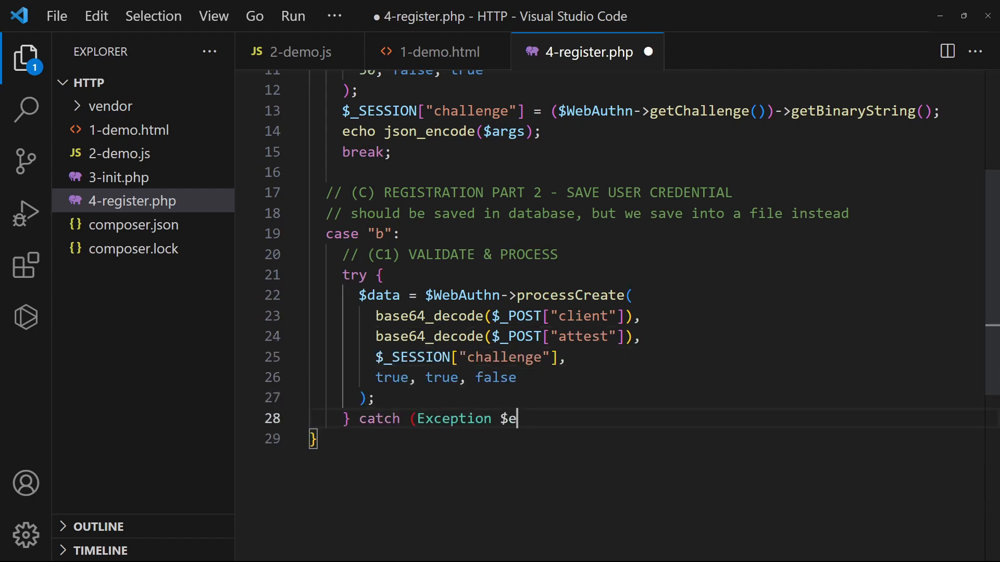
type("x) { print_r($ex); exit; }")
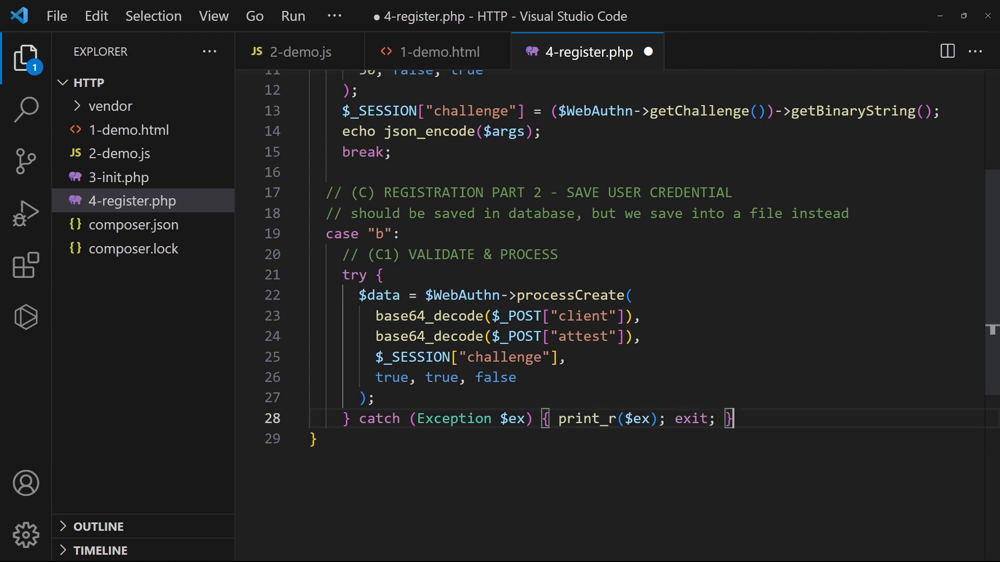
scroll("down", 3)
type("// (C2) SAV")
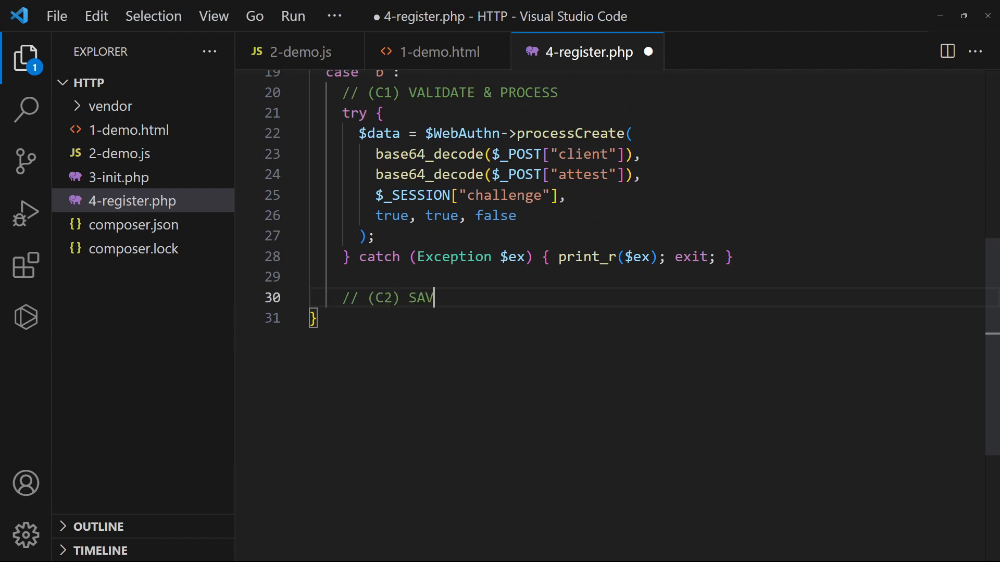
type("E")
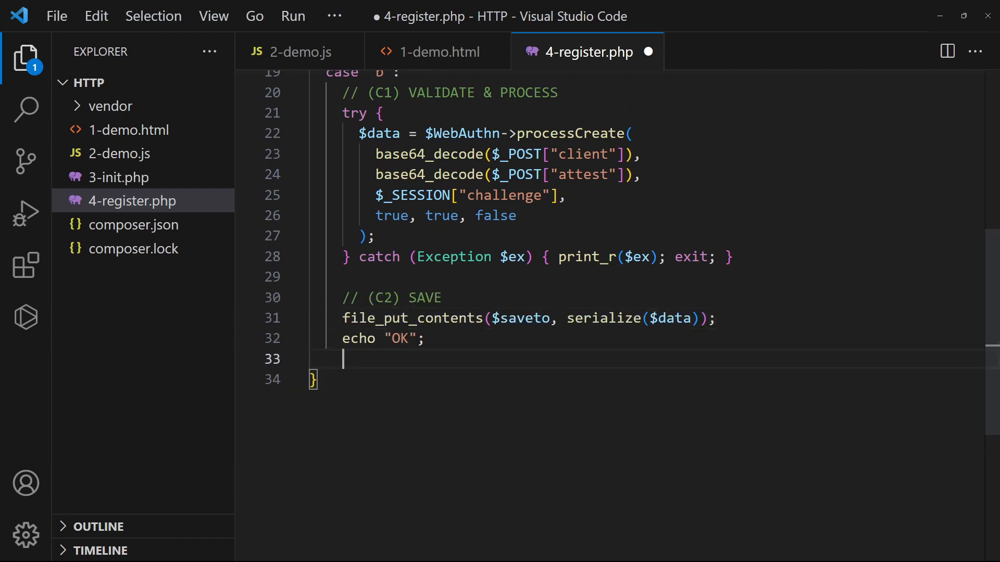
type("break;")
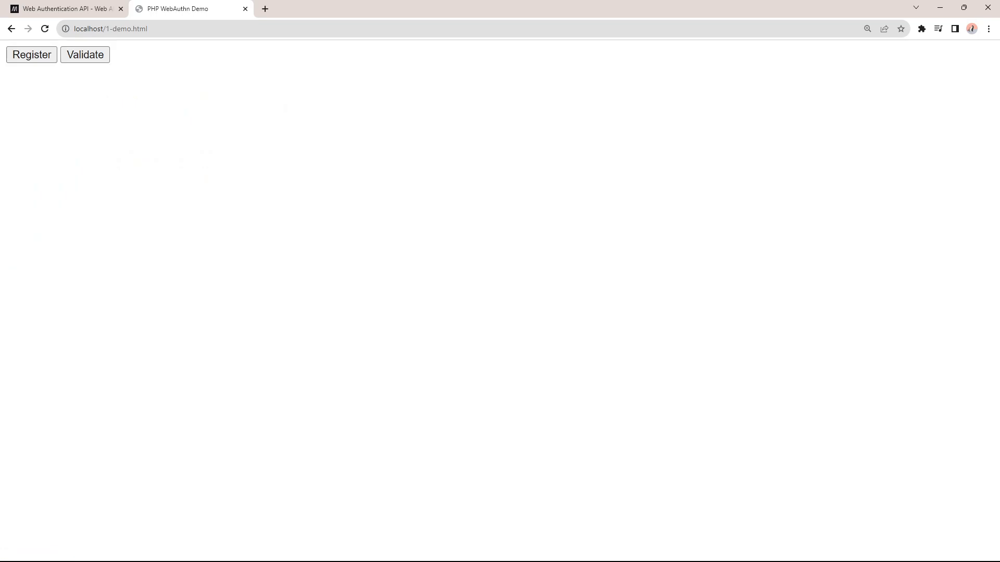
Step: Register a user on localhost/1-demo.html in Chrome, creating user.txt
left_click(31, 54)
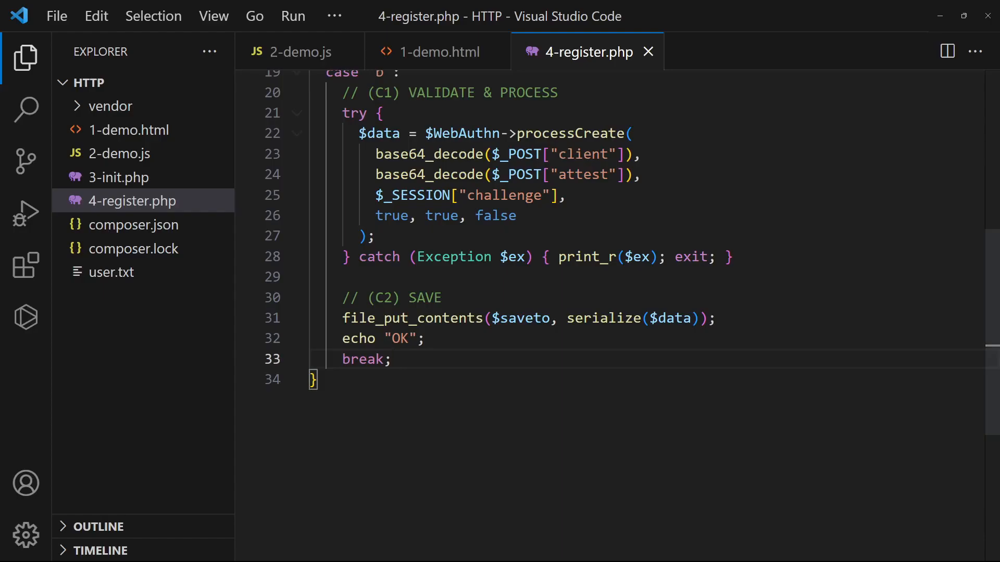
Step: Close the finished 4-register.php file
left_click(113, 272)
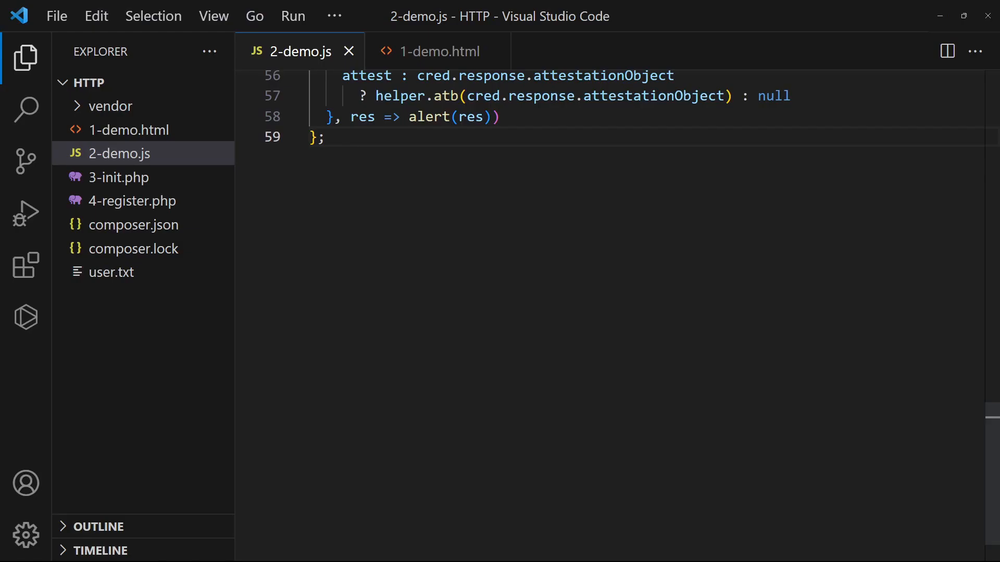
Step: Add validate.a calling 5-validate.php with phase a, and onclick="validate.a()" on the Validate button
type("// (C) VALIDATION")
type("// (C1) GET CREDENTIALS")
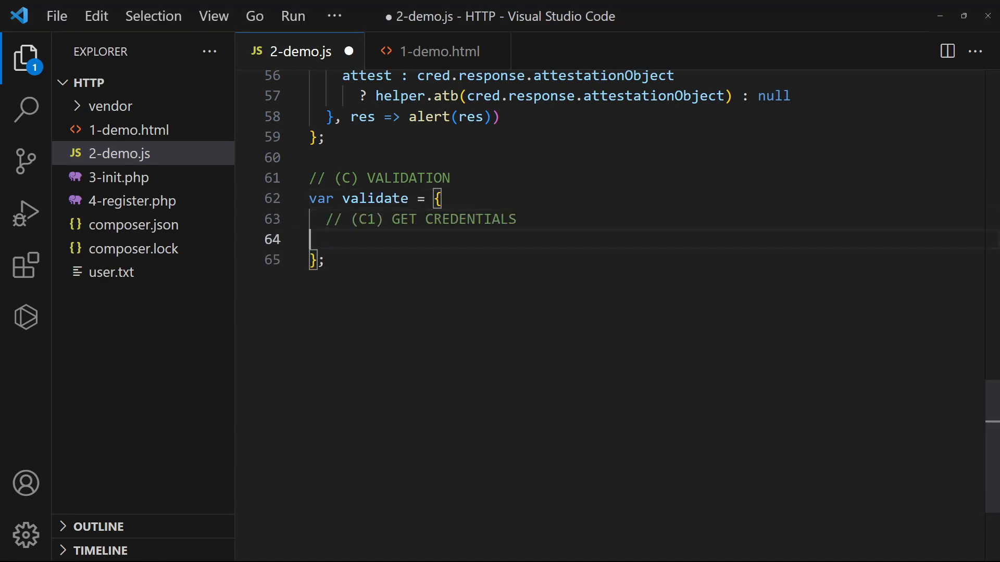
type("a : () => helper.ajax(\"5-validate.php\", {")
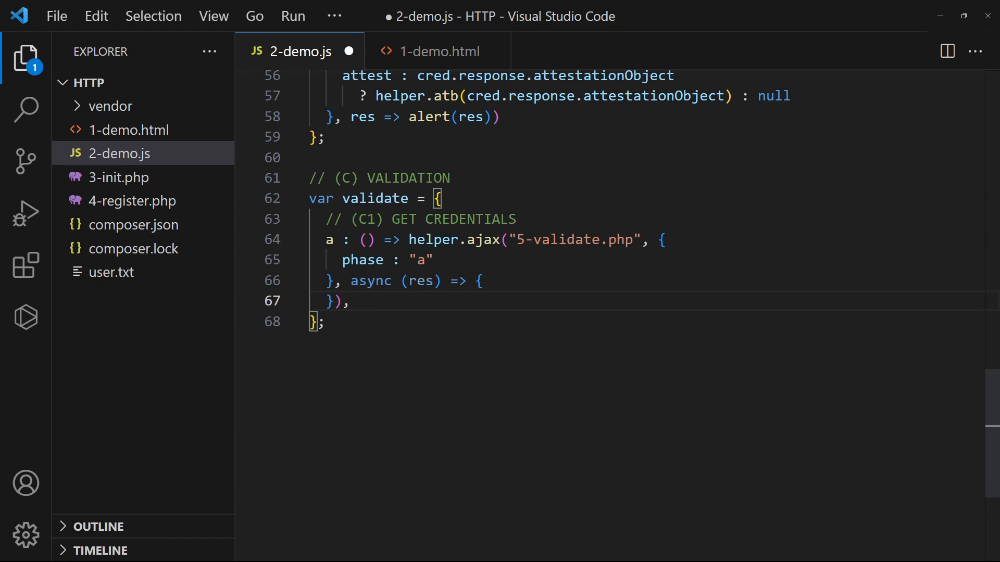
left_click(440, 51)
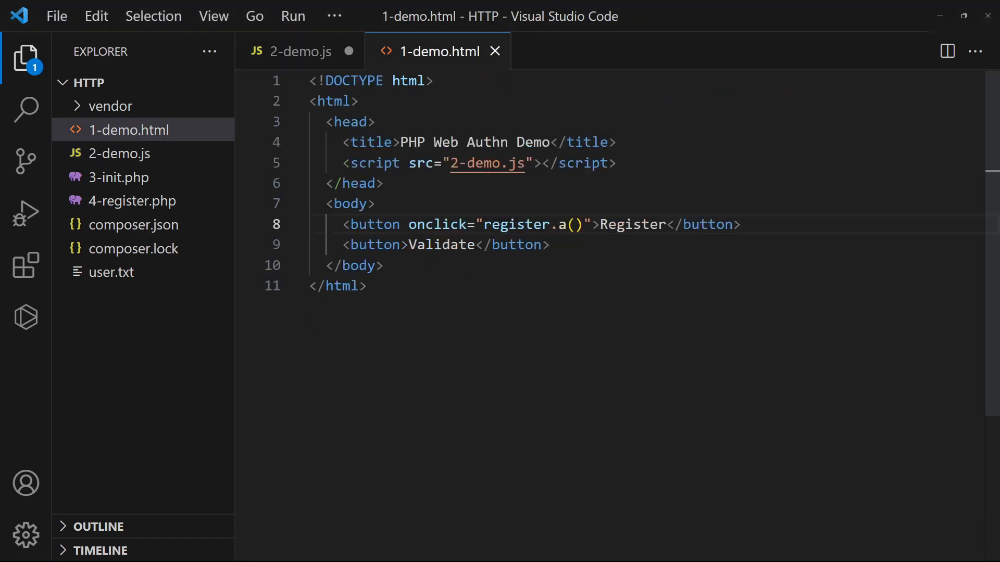
type("onclick=\"valida")
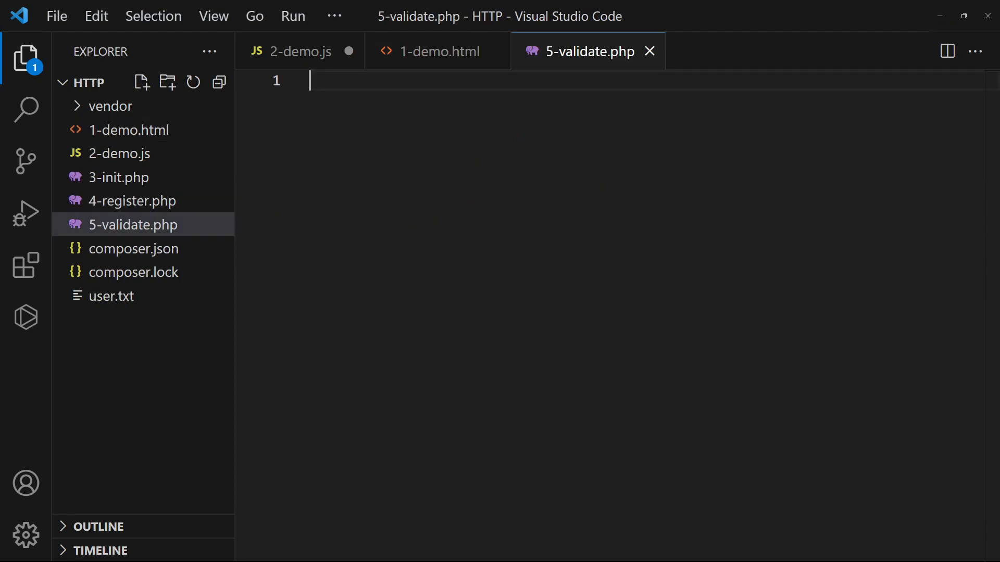
Step: Start 5-validate.php: exit if the user is not registered, unserialize user.txt
type("<?php")
type("if (!file_exists($sa")
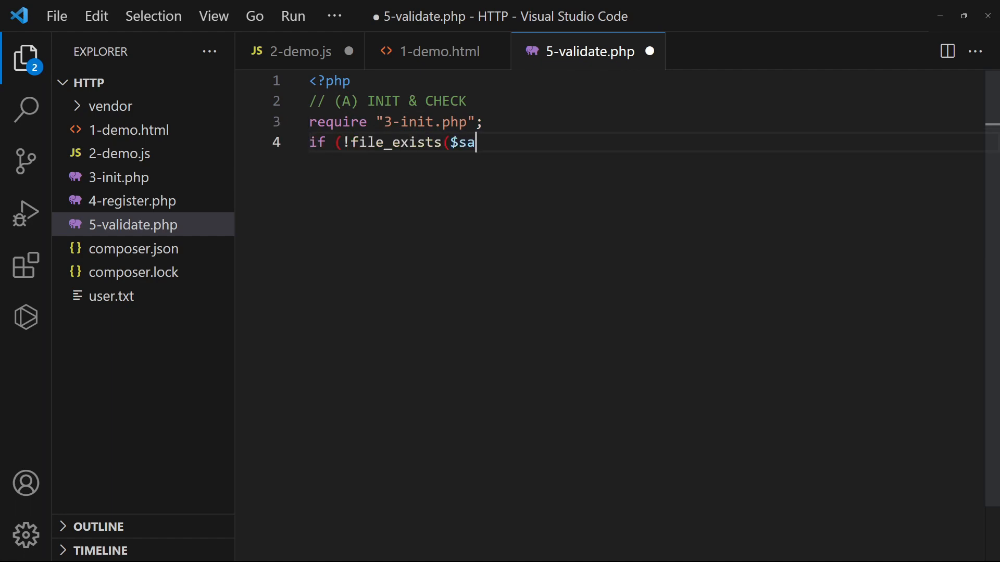
type("veto)) { exit(\"User is not registered\");")
type("$saved = unserialize(")
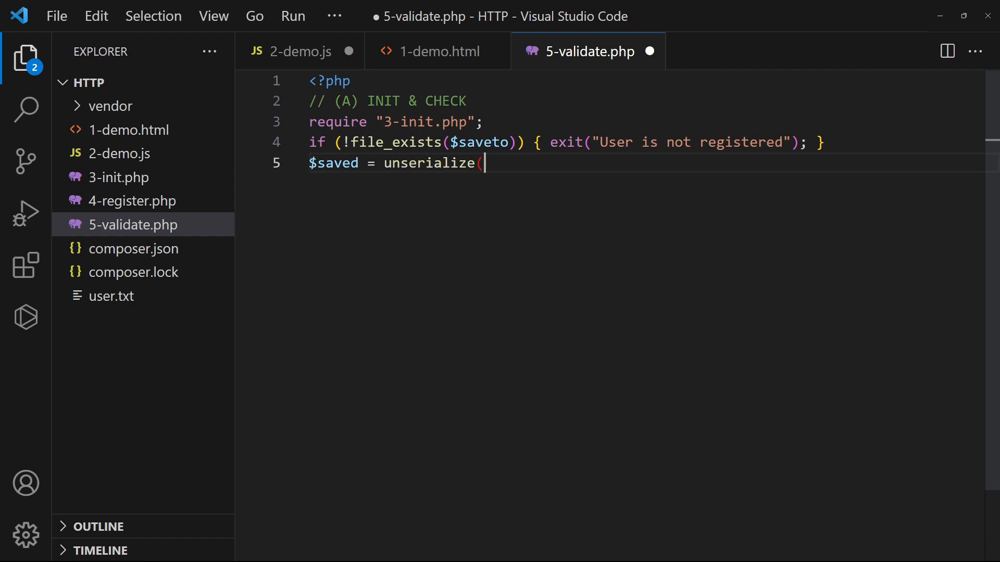
type("file_get_contents(\"user.txt\"));")
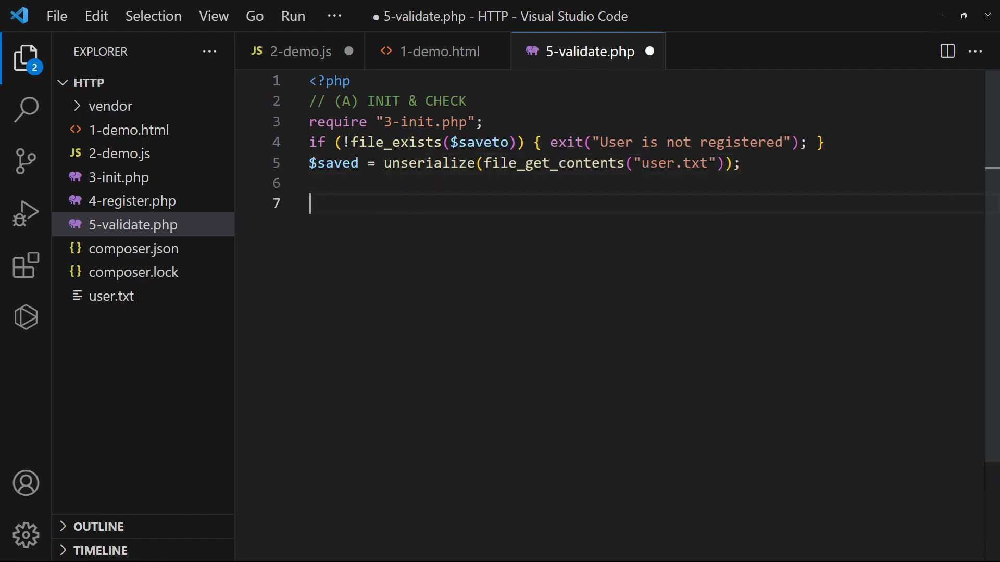
Step: Add a phase switch whose case "a" echoes getGetArgs JSON and stores the session challenge
type("switch ($_POST[\"phase\"]) {")
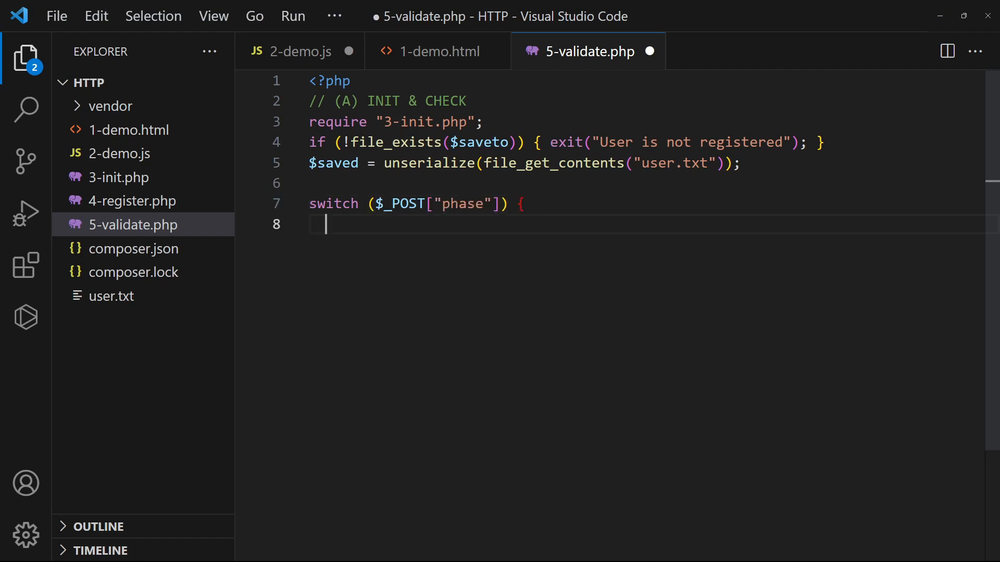
type("// (B) VALIDATION PART 1 - GET ARGUMENTS")
type("$args = $W")
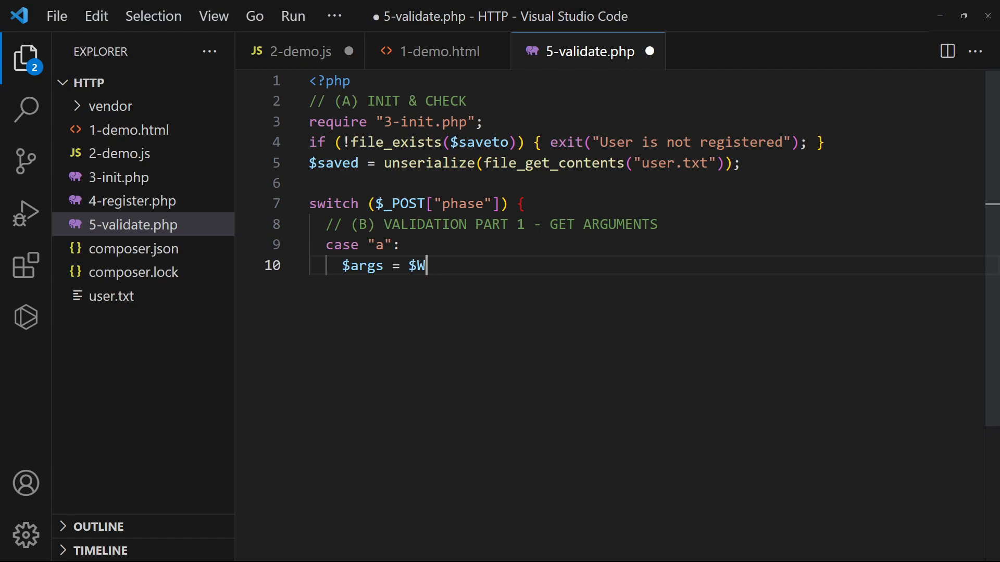
type("ebAuthn->getGetArgs([$saved->c")
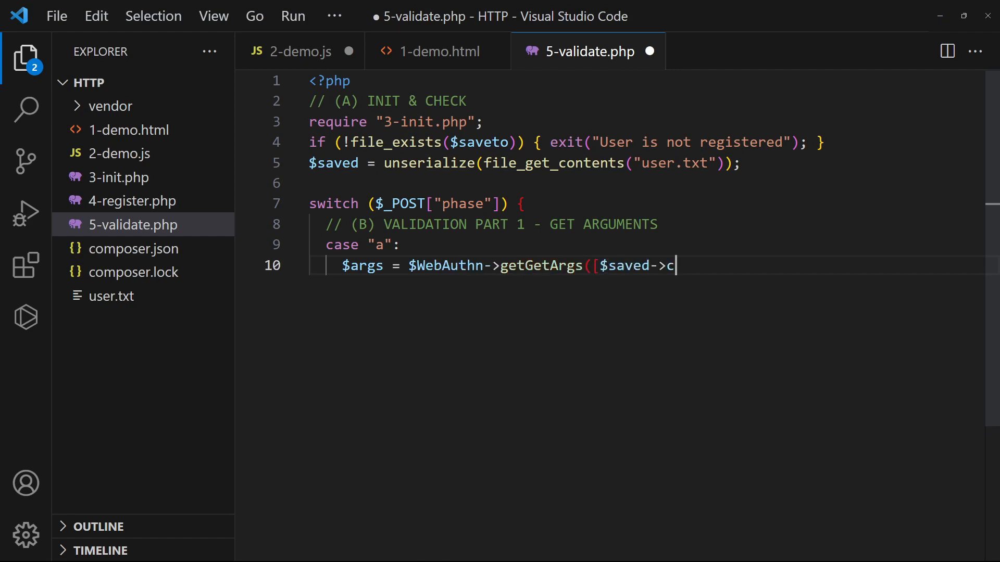
type("redentialId], 30);")
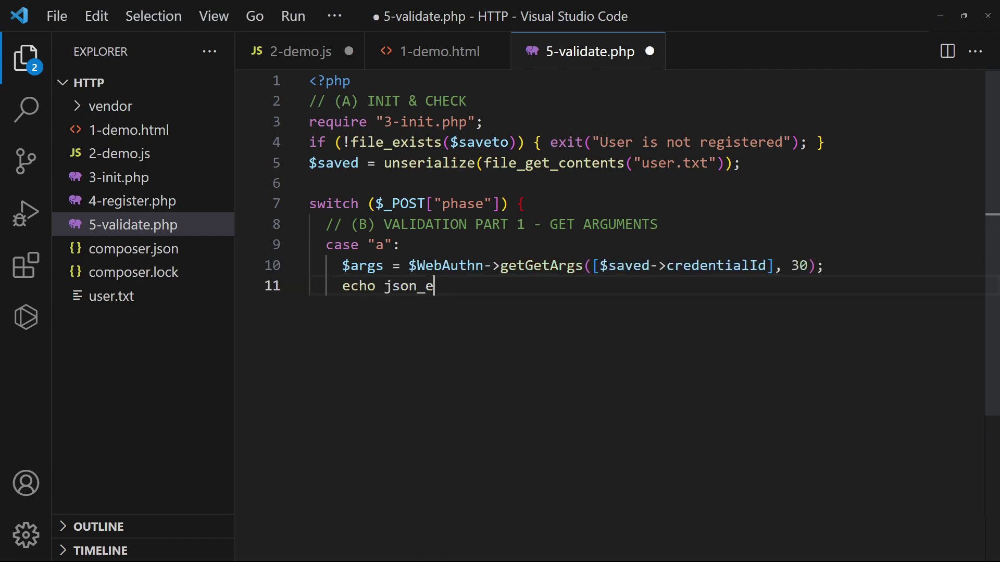
type("ncode($args);")
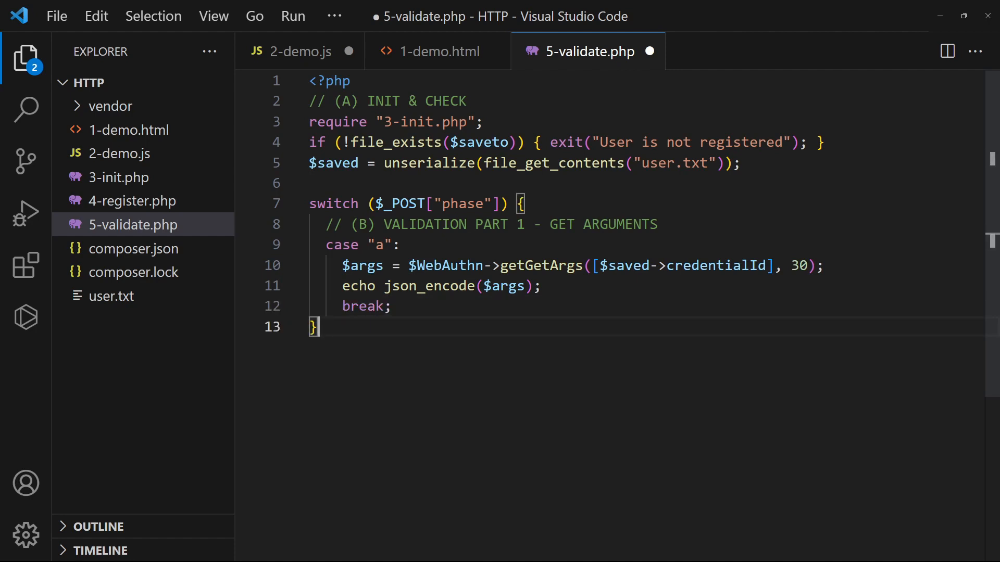
type("$_SESSION[\"challenge\"] = ($WebAuthn->getChalleng")
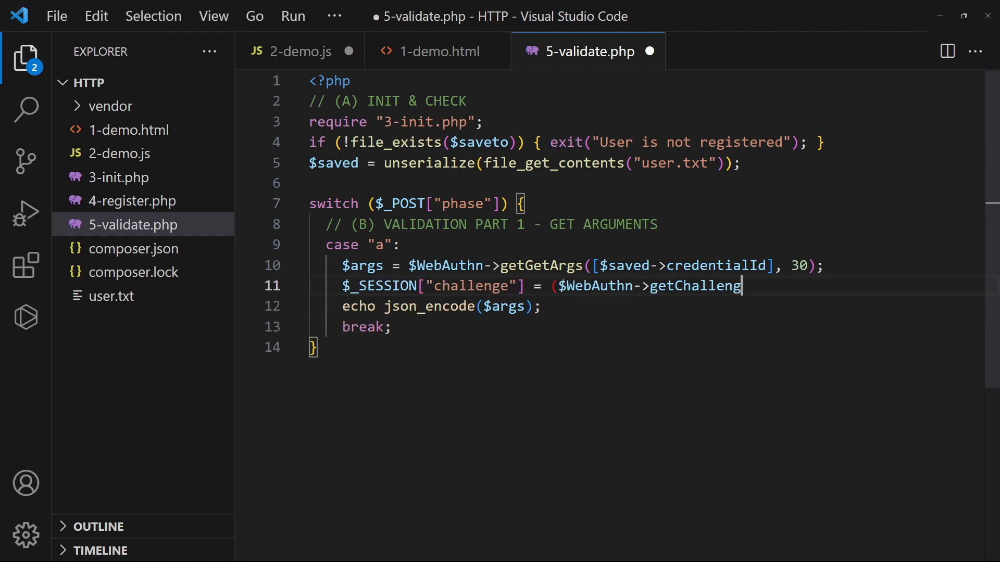
type("e())->getBinaryString();")
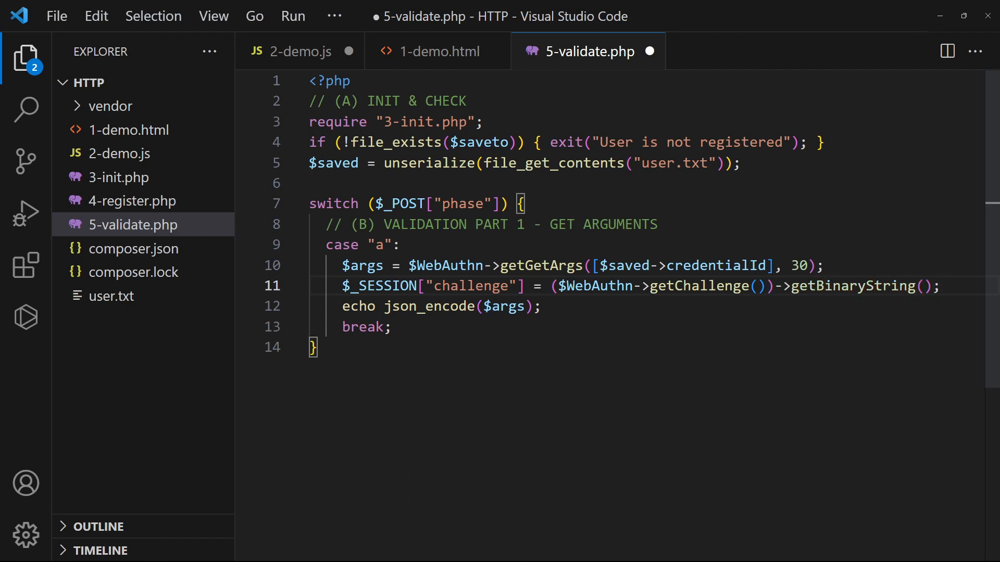
left_click(298, 51)
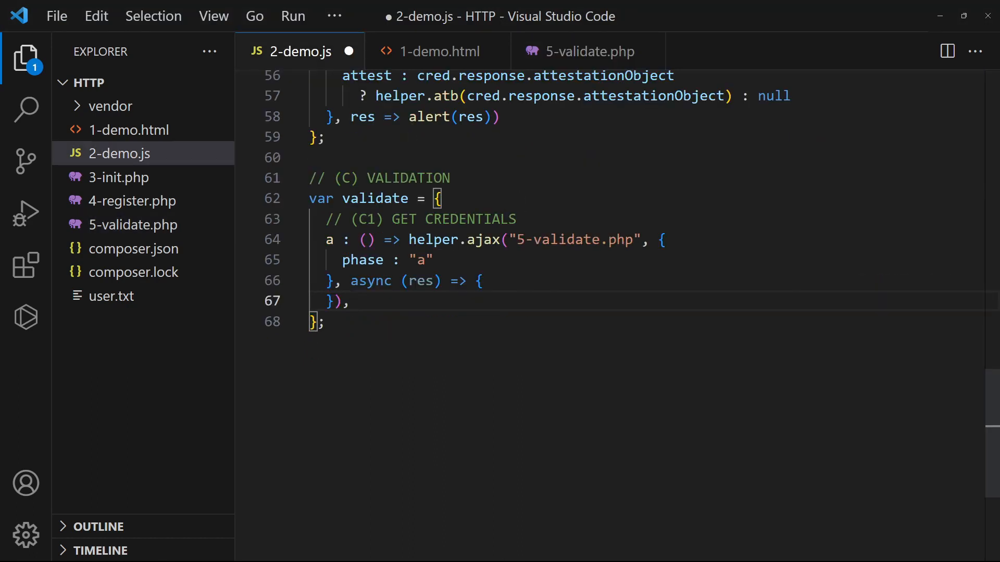
Step: Wrap validate.a in try/catch passing navigator.credentials.get(res) to validate.b, alerting and logging errors
type("try {")
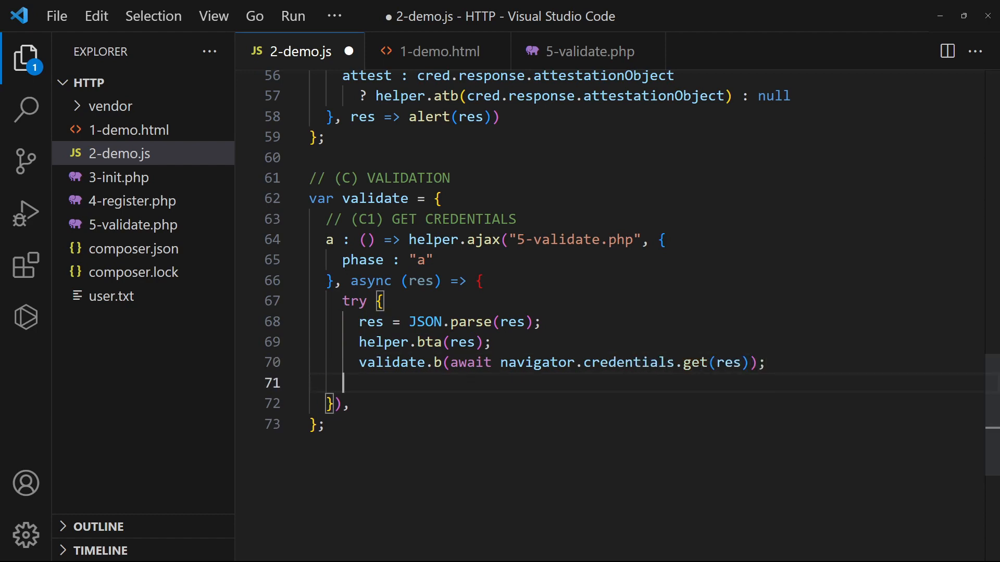
type("} catch (e) { alert(res); cons")
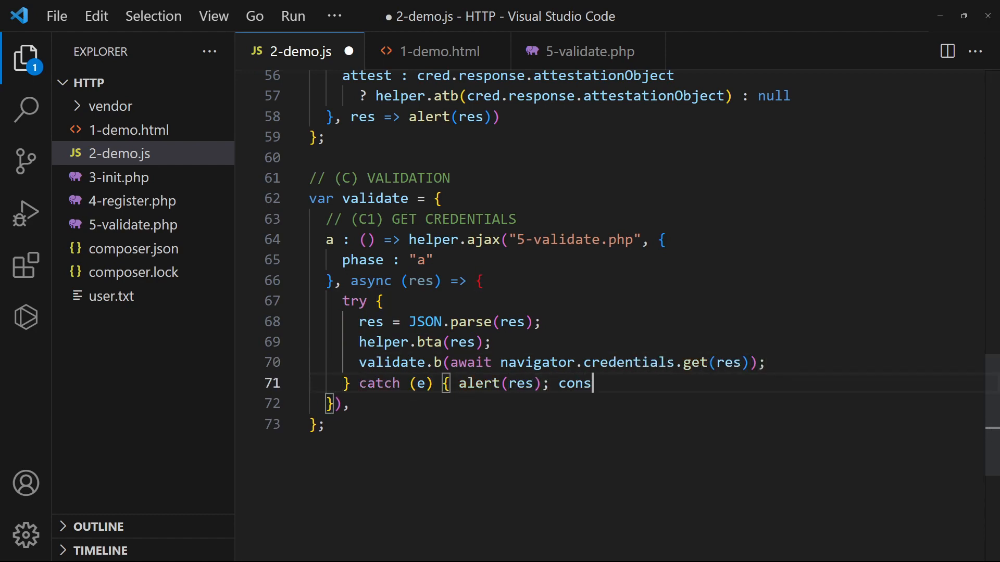
type("ole.error(e); }")
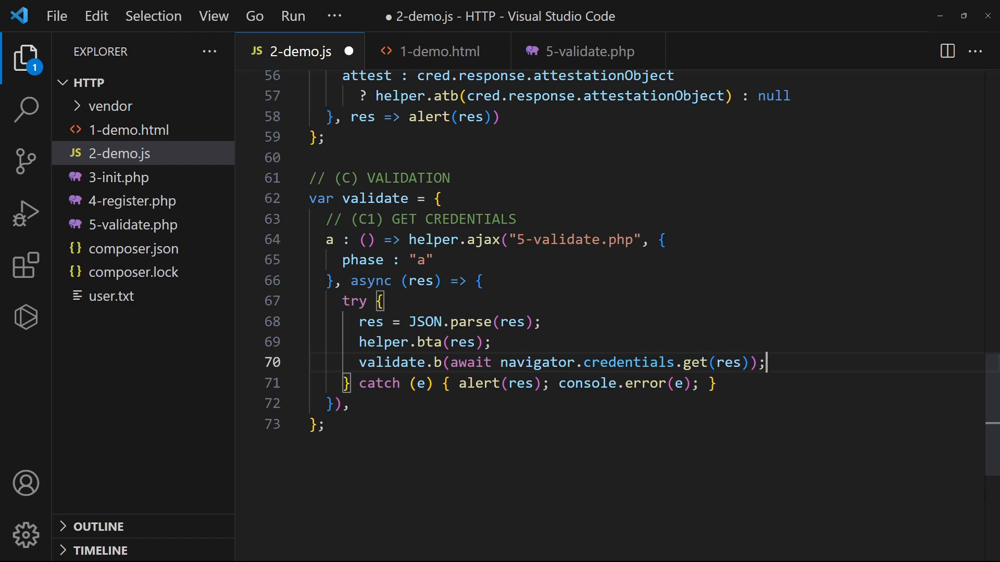
scroll("down", 3)
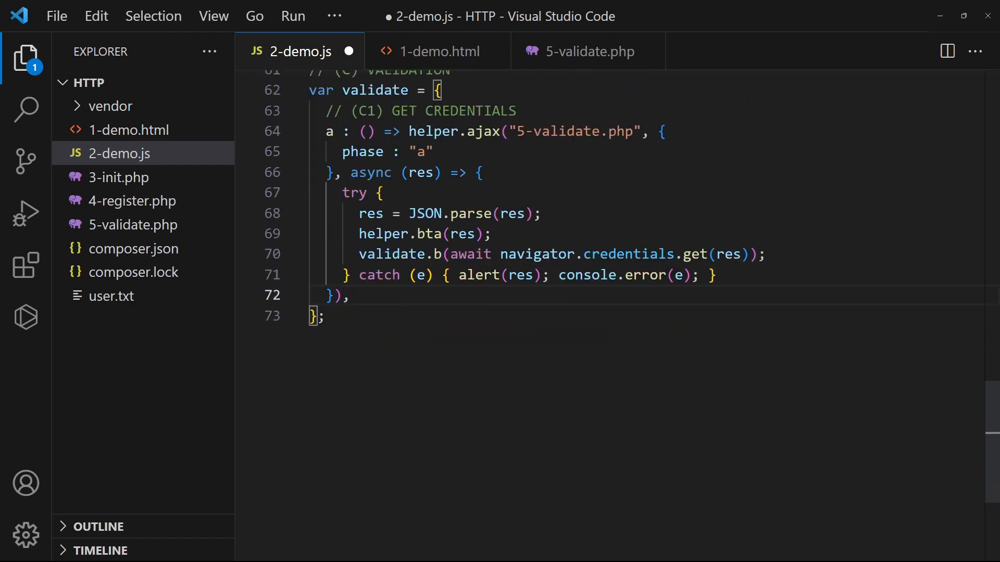
Step: Add validate.b posting phase b with id, client, auth, sig and user to 5-validate.php
type("// (C2")
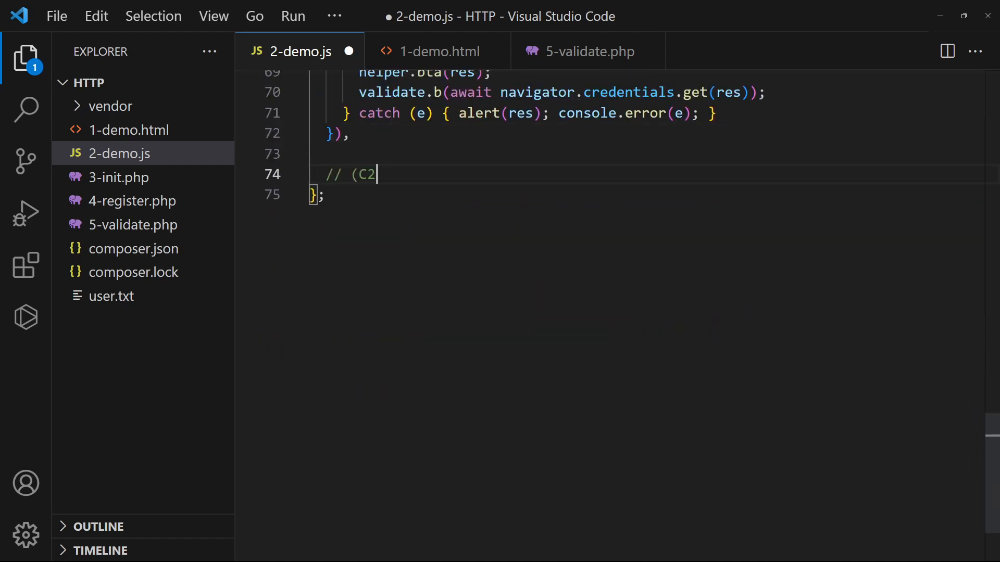
type(") SEND TO SERVER & VALIDATE")
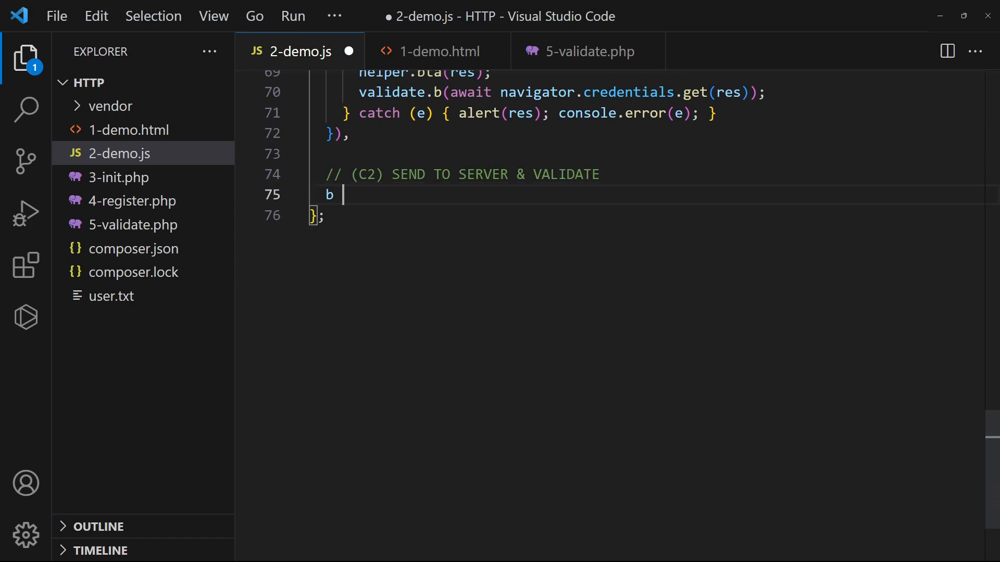
type(": cred => helper.ajax(\"5-validate.php\", {")
type("id :")
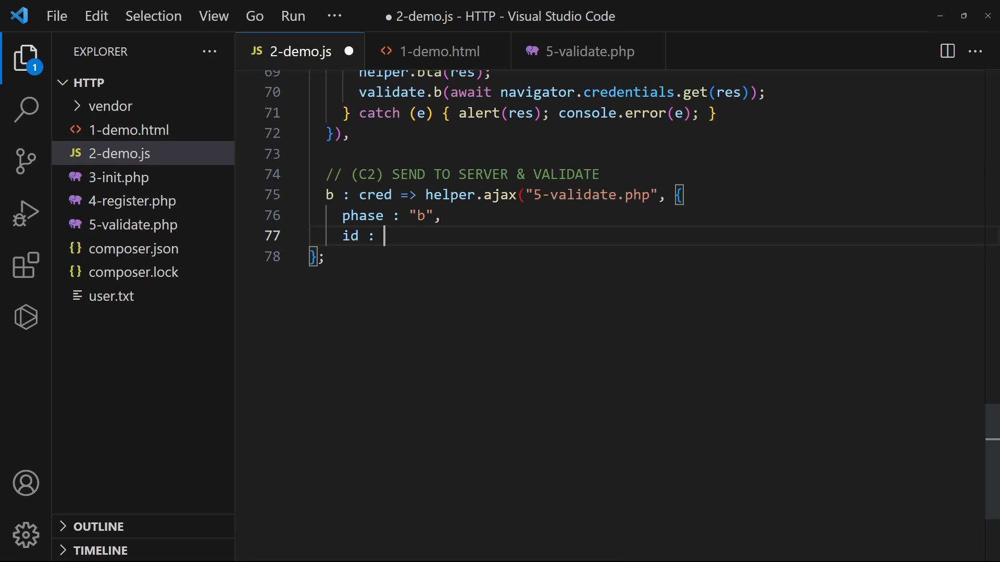
type("cred.rawId ? helper.atb(cred.rawId) : null,")
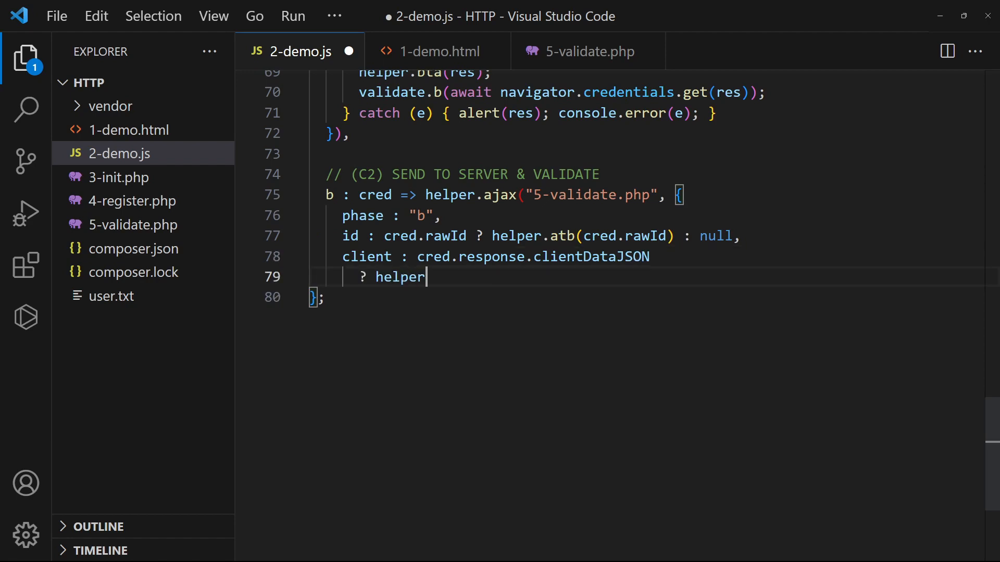
type(".atb(cred.response.clientDataJSON) : null,")
type("? helper.")
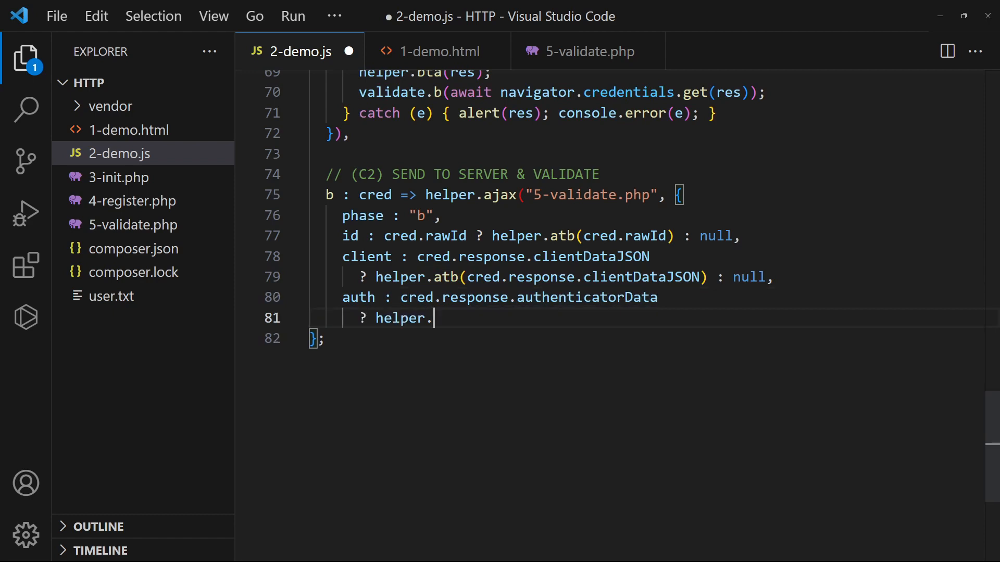
type("atb(cred.response.authenticatorData) : null,")
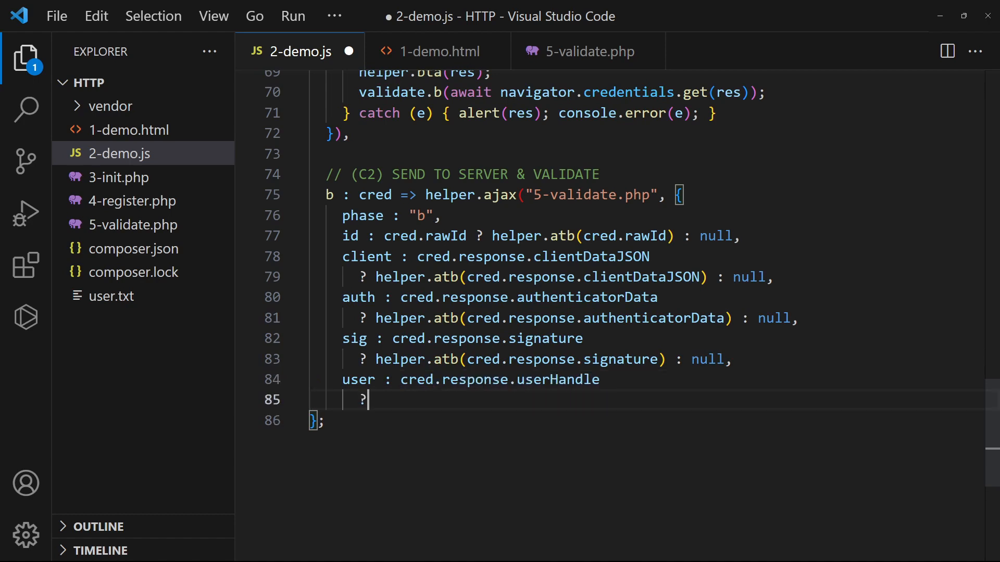
type("? helper.atb(cred.response.userHandle) : null")
type("}, res => alert(")
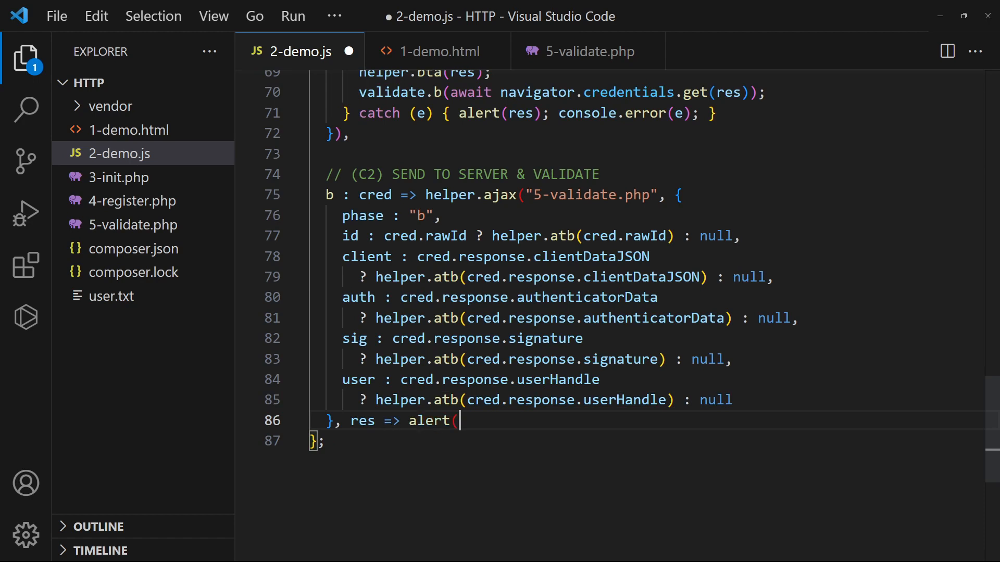
type("res)")
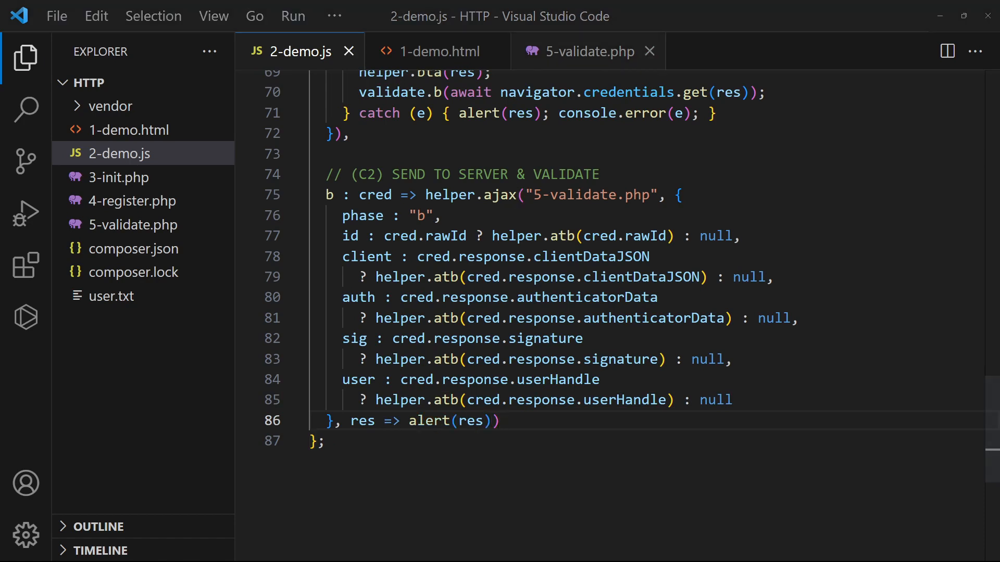
left_click(587, 51)
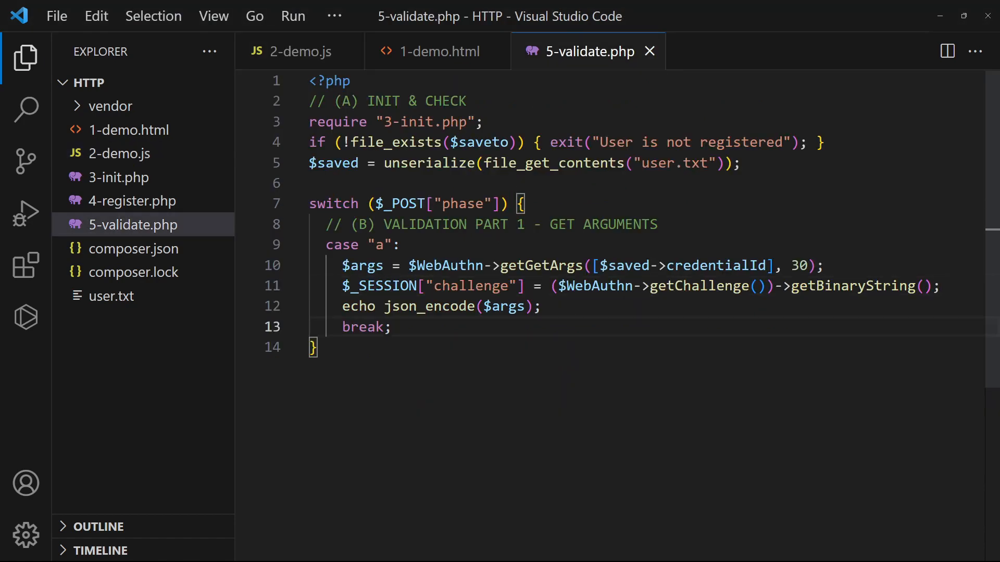
Step: Start case "b": decode the posted id and exit with "Invalid credentials" if mismatched
type("// (C) V")
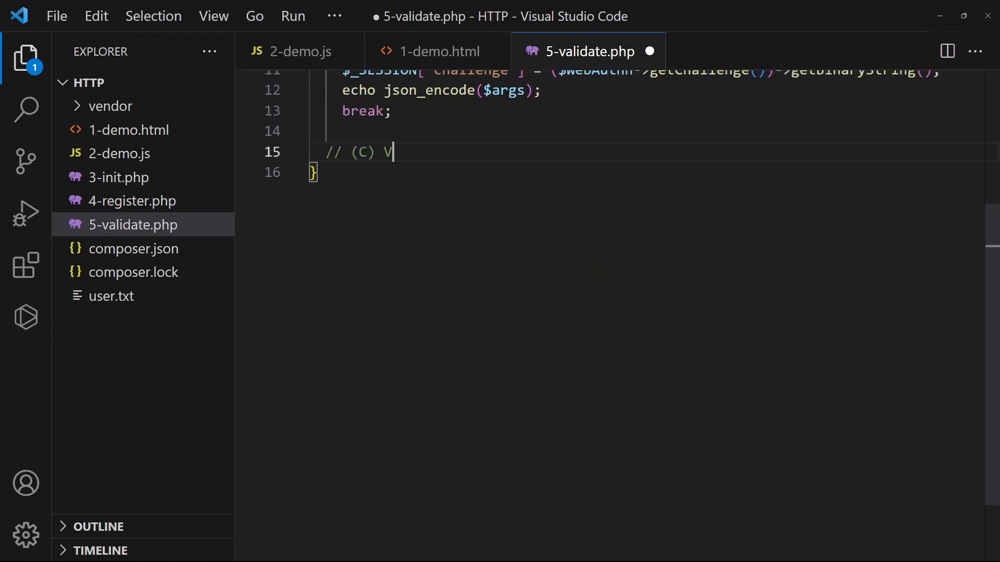
type("ALIDATION PART 2 - CHECKS & PROCESS")
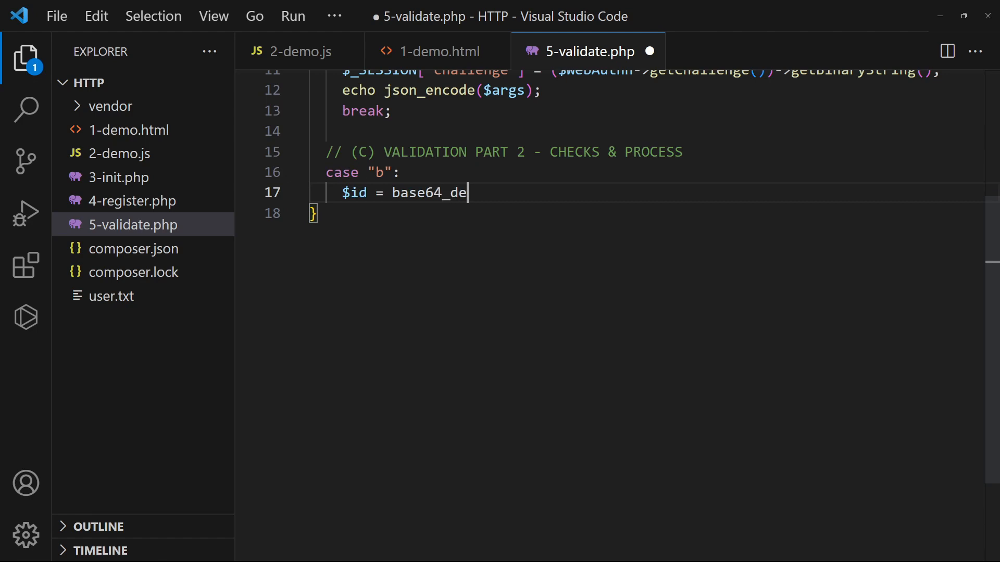
type("code($_POST[\"id\"]);")
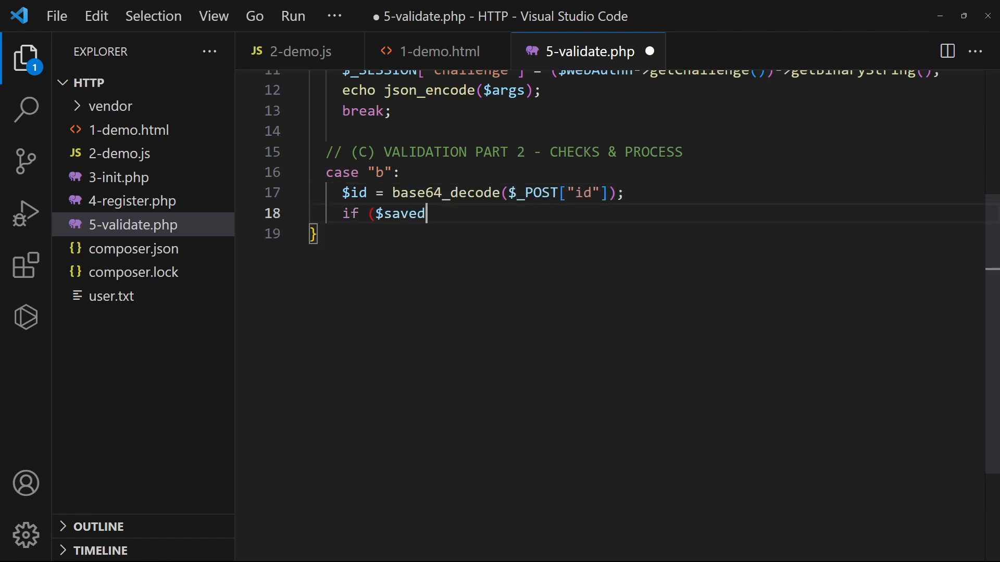
type("->credentialId !== $id) { exit(\"")
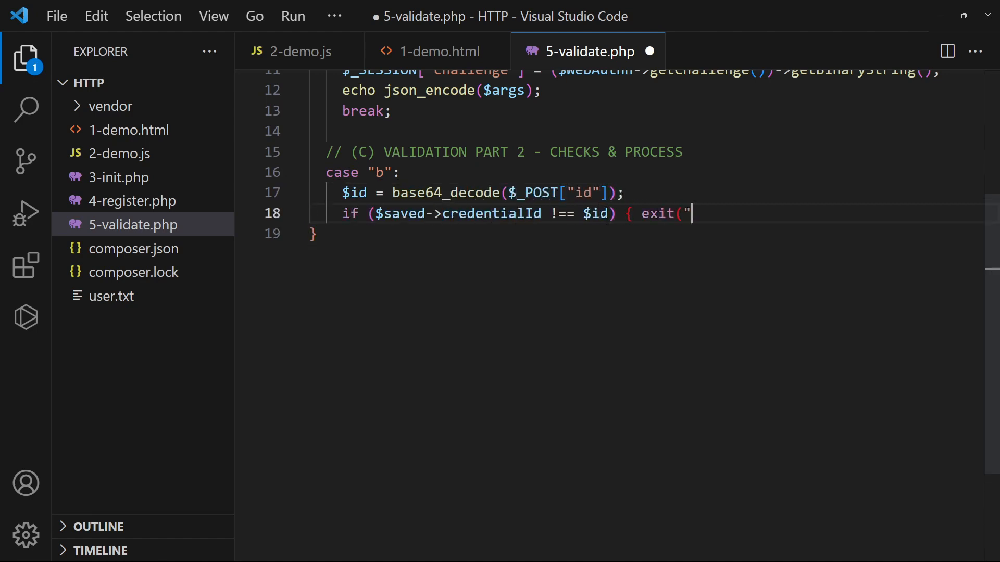
type("Invalid credentials\"); }")
type("b")
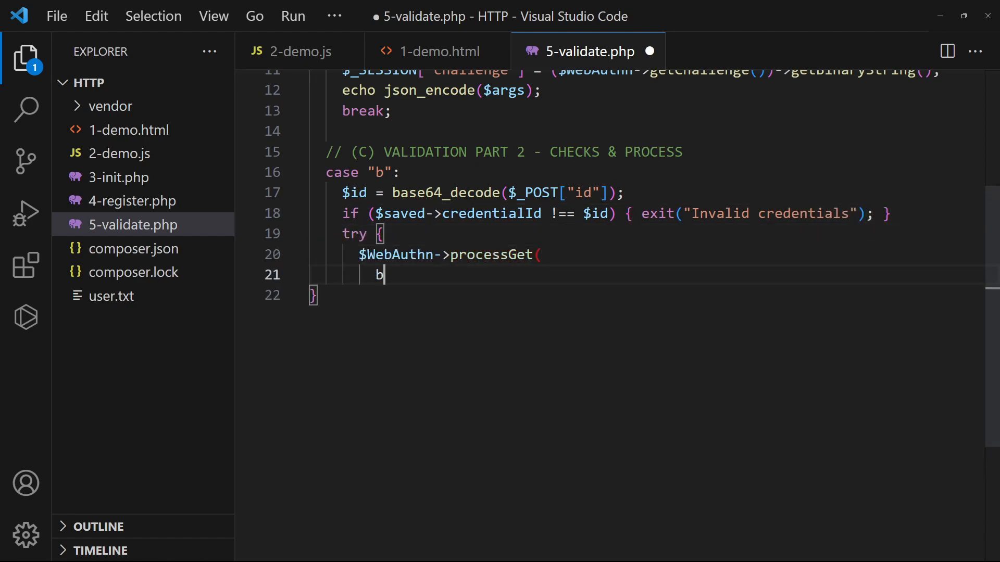
Step: Verify the credential with processGet in try/catch, then echo "GOOD TO GO"
type("ase64_decode($_POST[\"client\"])")
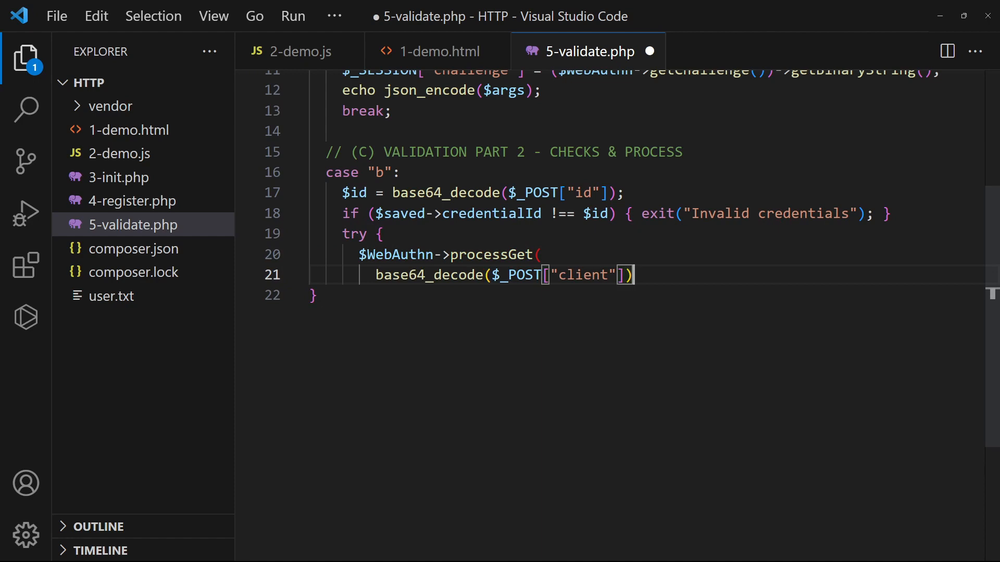
type(",")
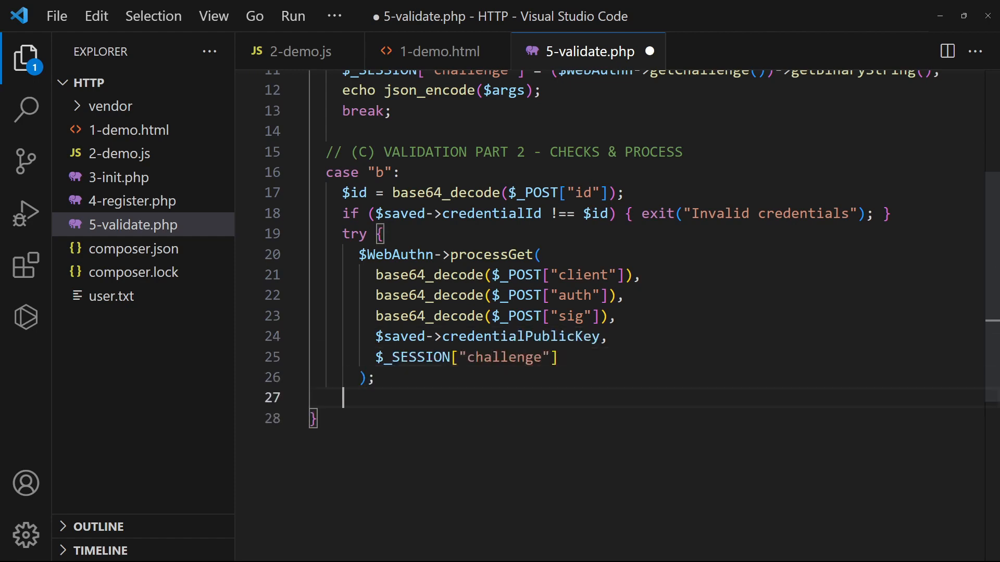
type("} catch (Exception $ex) { print_r($ex); exit; }")
type("break;")
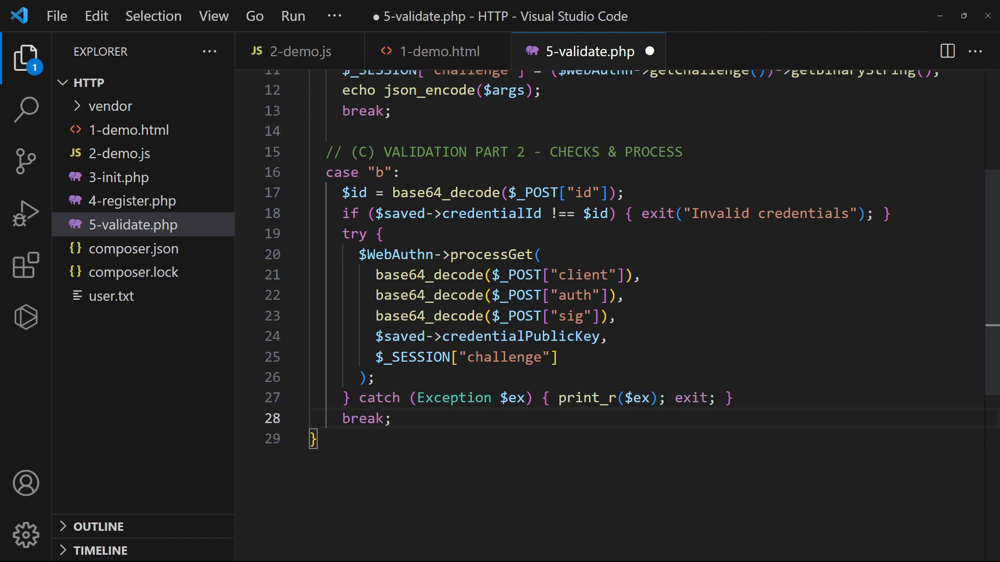
type("// DO W")
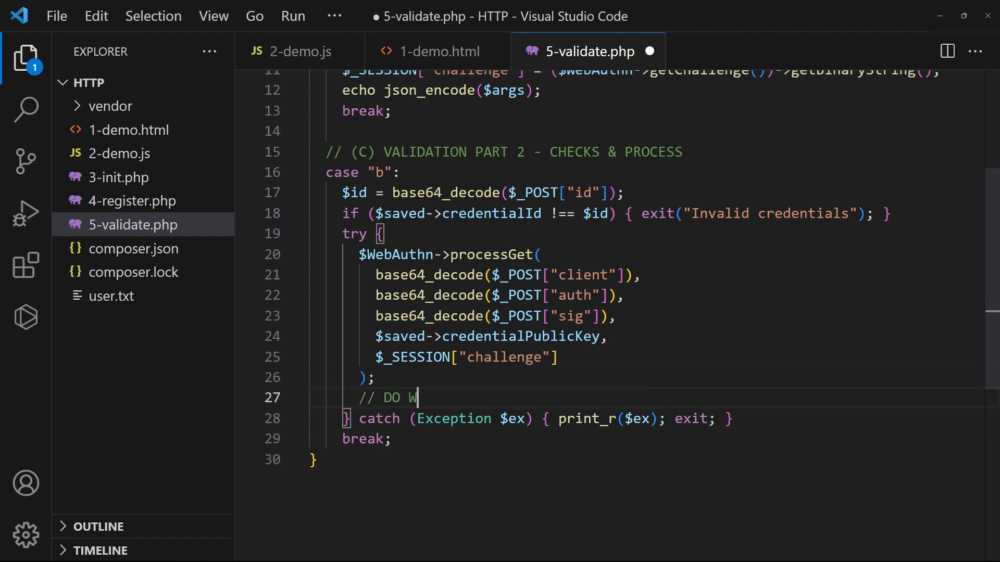
type("HATEVER IS REQUIRED AFTER VALIDA")
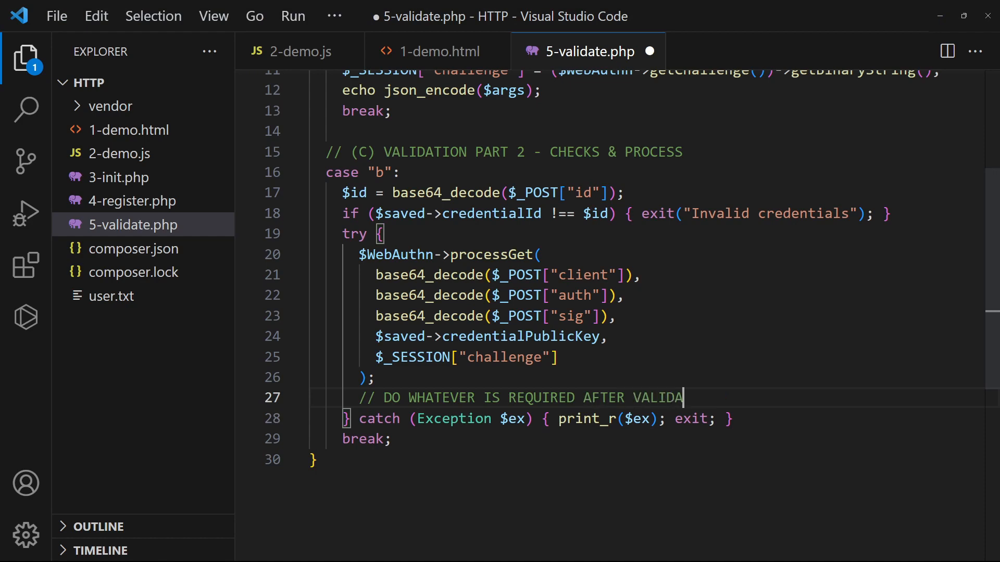
type("echo \"GOOD TO GO\";")
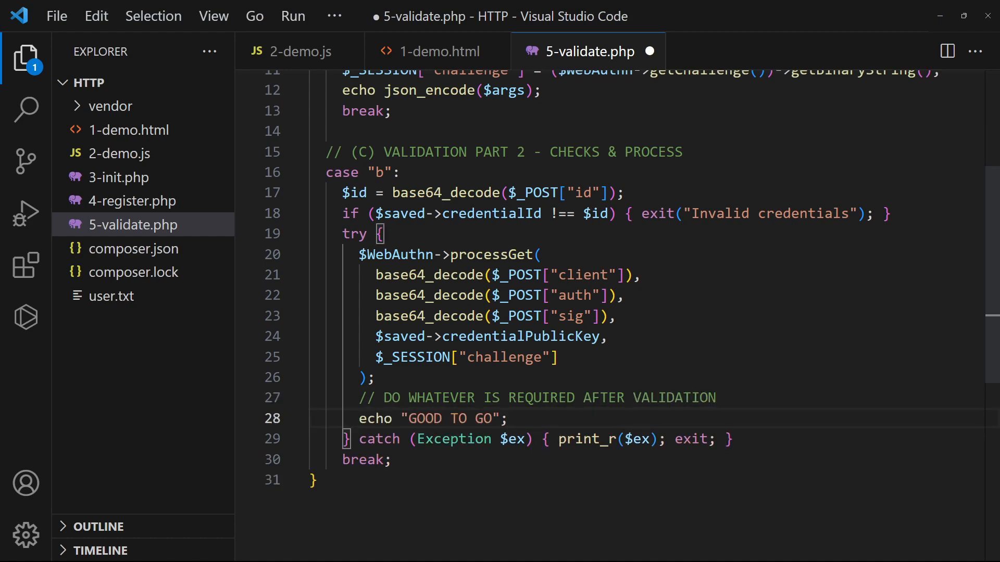